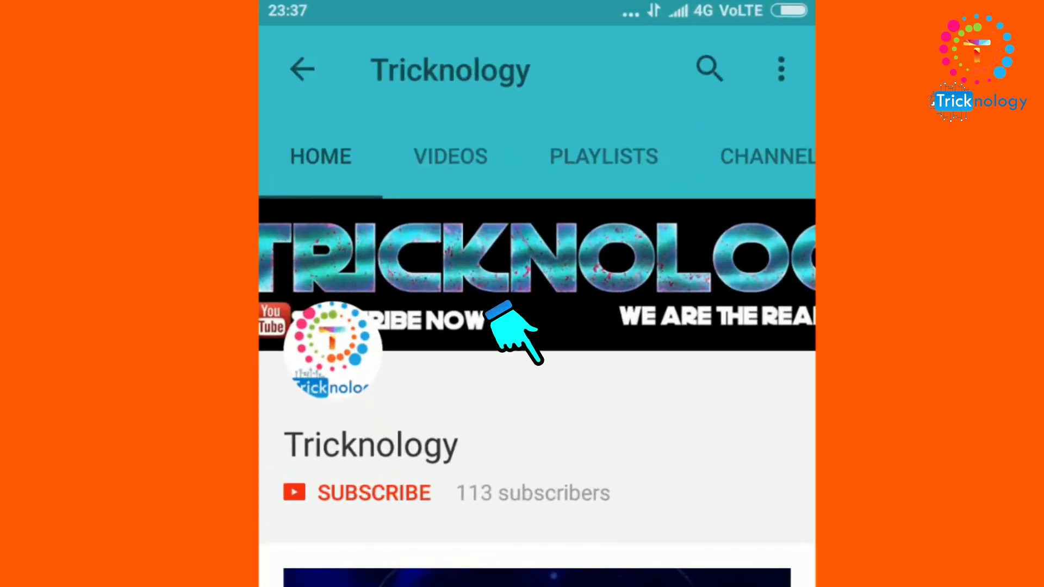
Step: Watch the Tricknology channel intro, then switch to the Windows 7 desktop
left_click(373, 492)
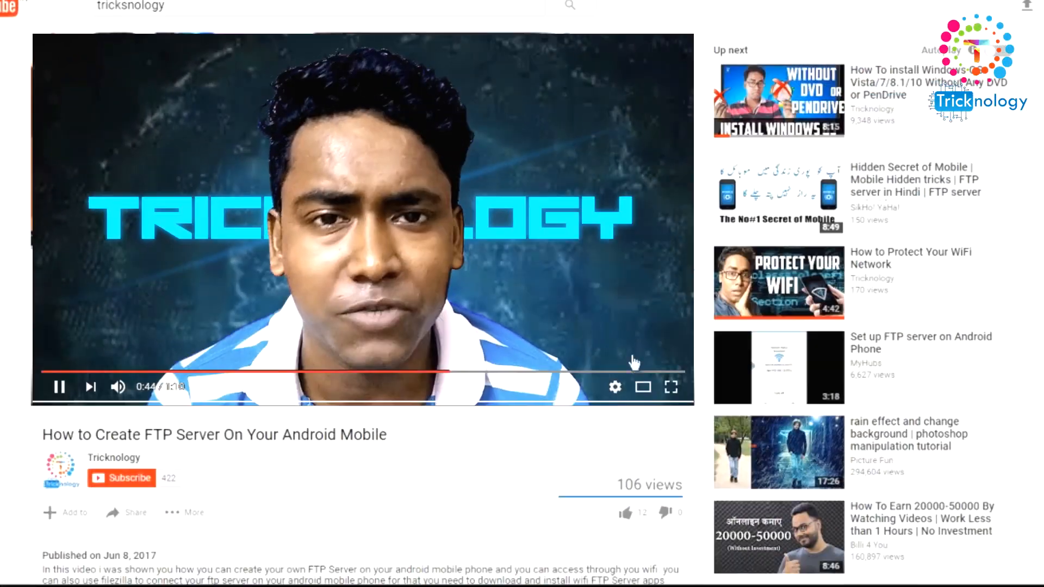
left_click(120, 478)
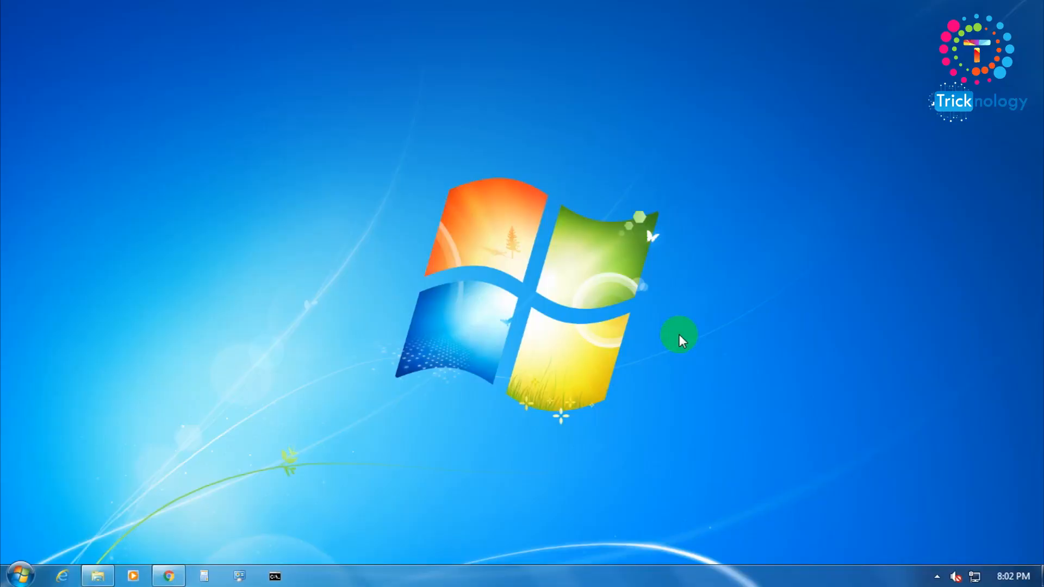
mouse_move(27, 572)
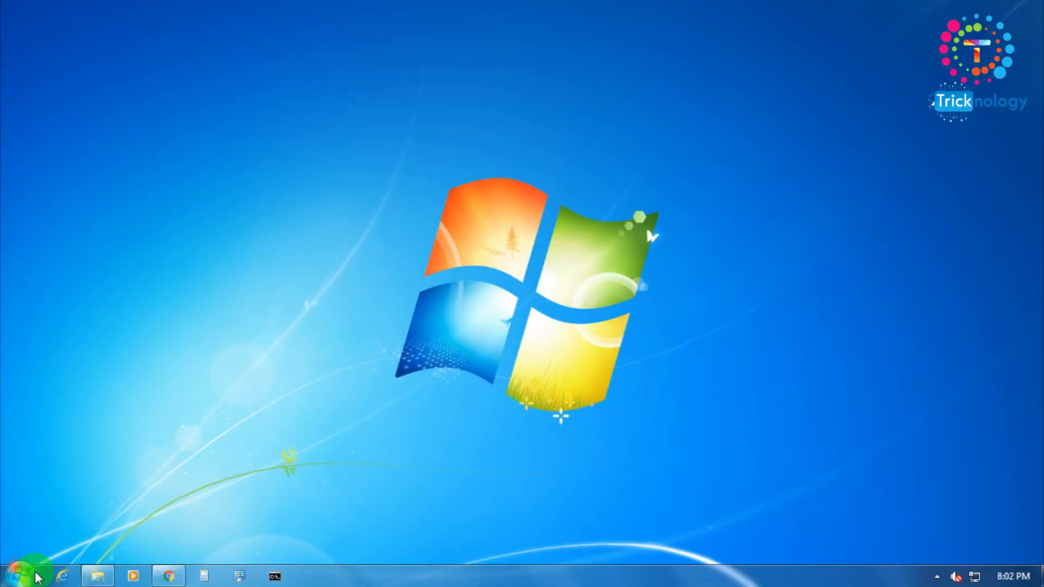
Step: Open Control Panel maximized in Category view and go to Programs and its installed programs list
left_click(29, 576)
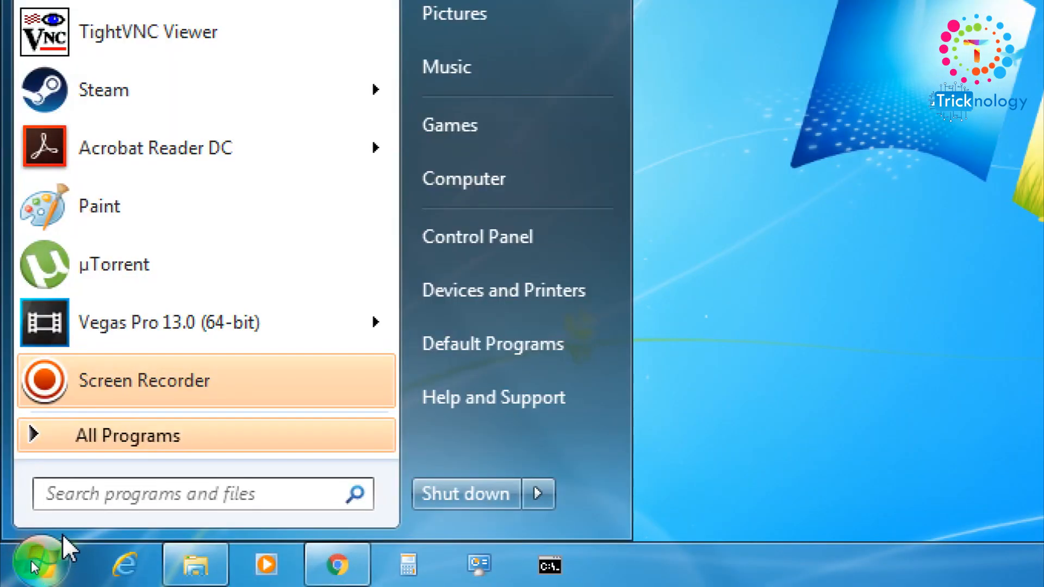
mouse_move(515, 235)
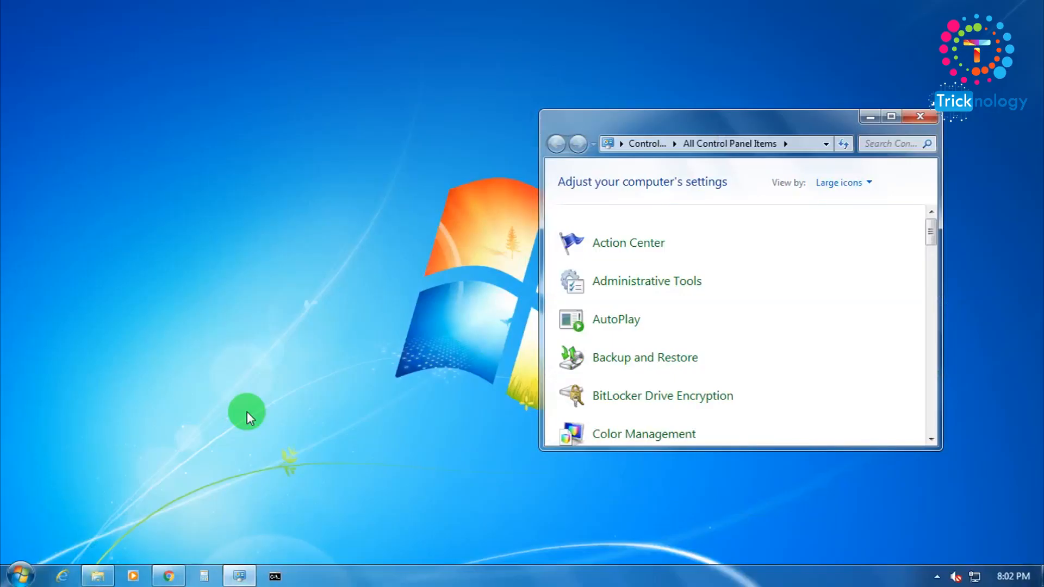
left_click(891, 117)
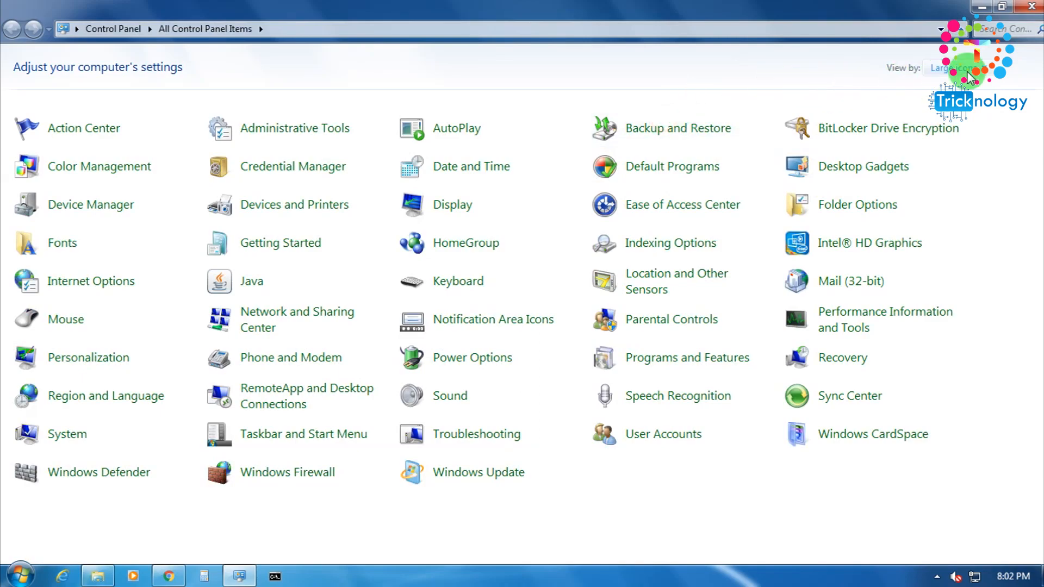
left_click(949, 67)
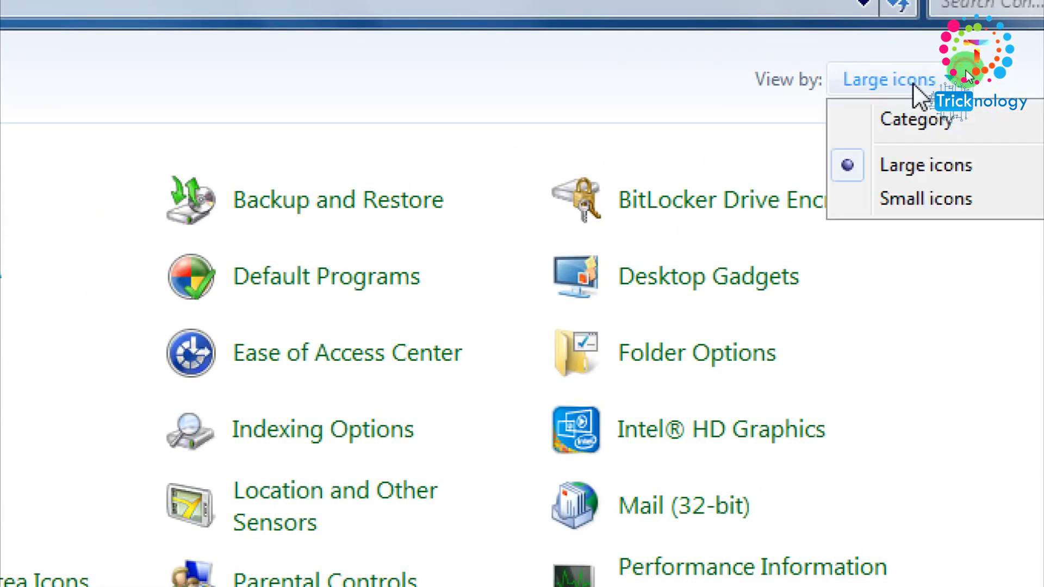
left_click(916, 119)
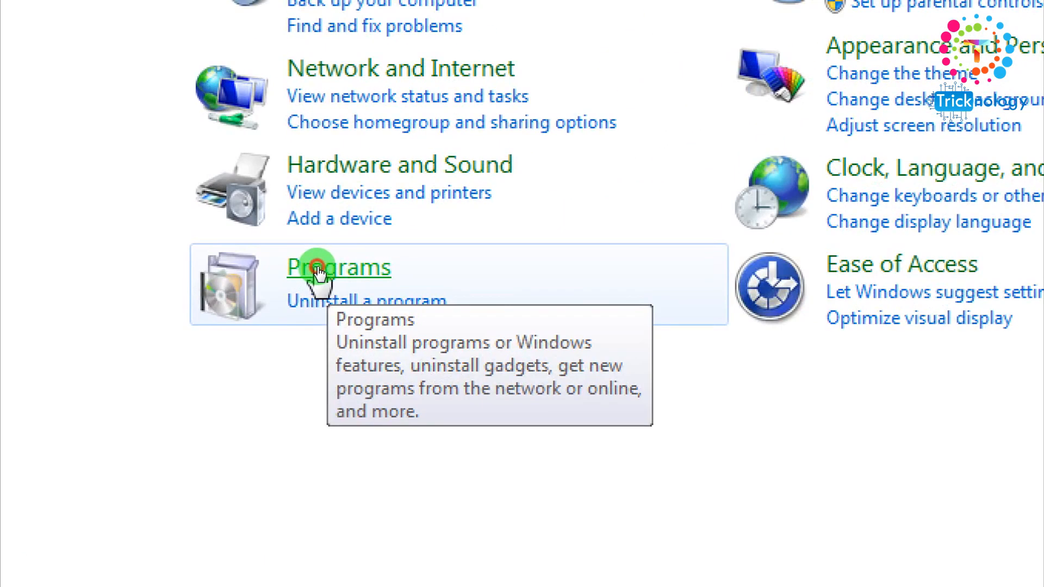
left_click(338, 267)
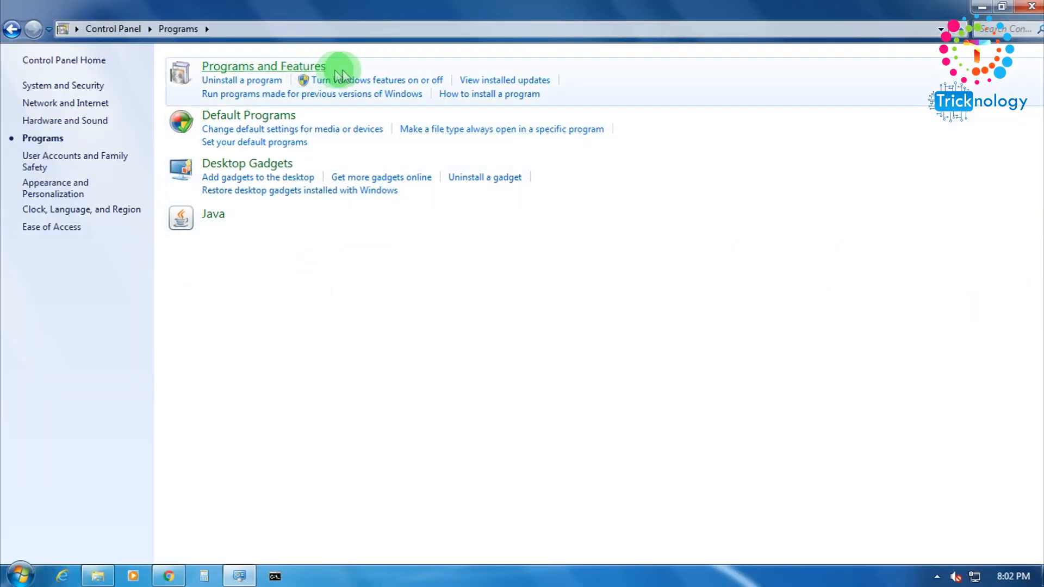
mouse_move(439, 133)
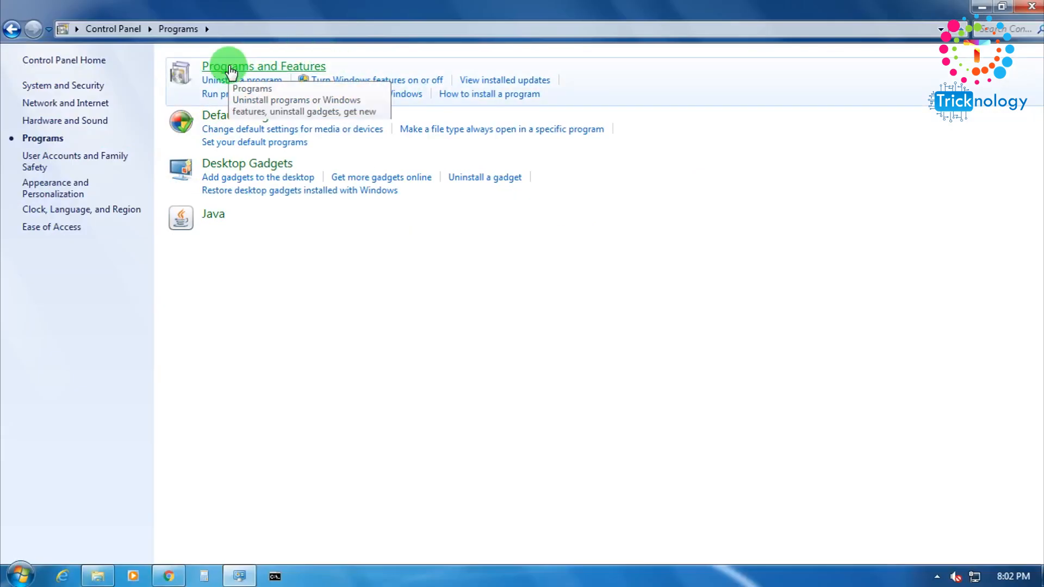
left_click(264, 66)
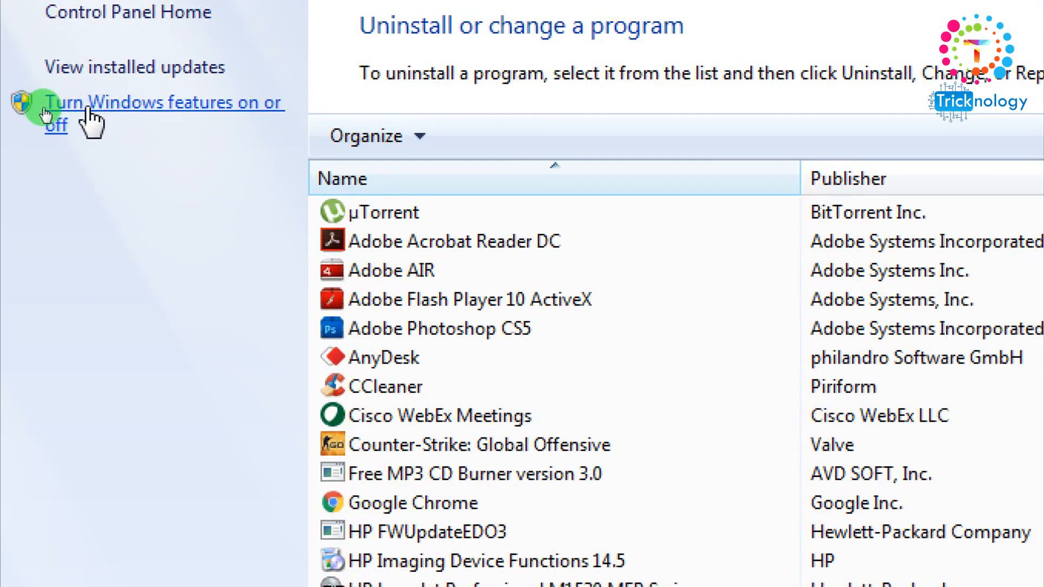
left_click(160, 102)
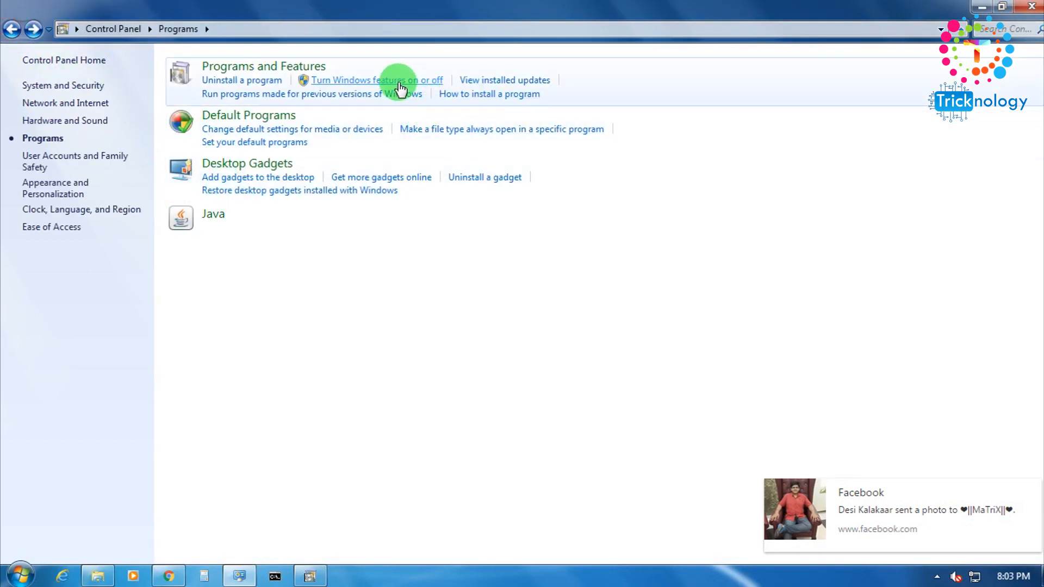
Step: Open 'Turn Windows features on or off' and let the Windows Features list load
left_click(376, 79)
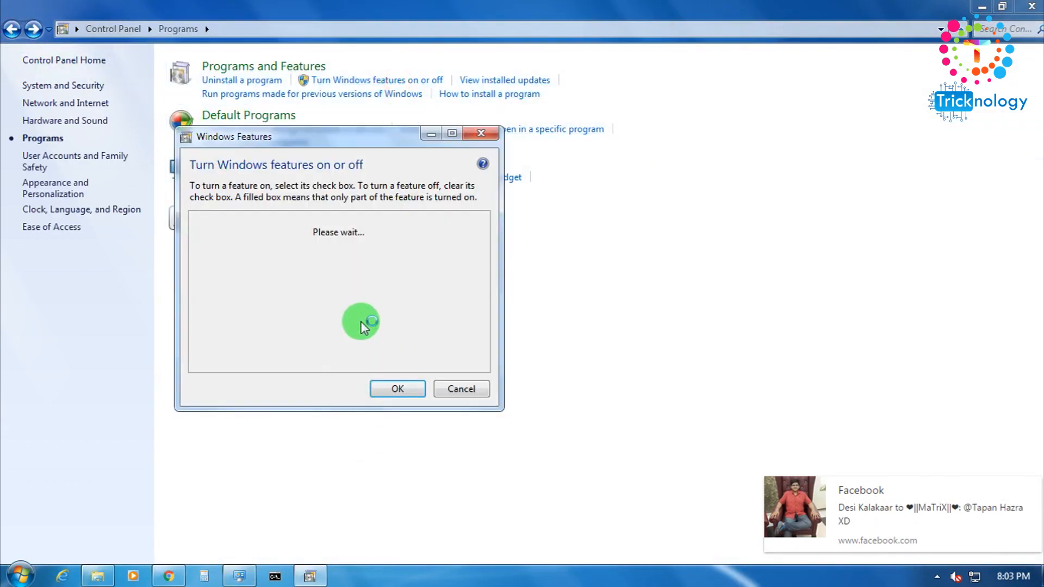
mouse_move(1034, 486)
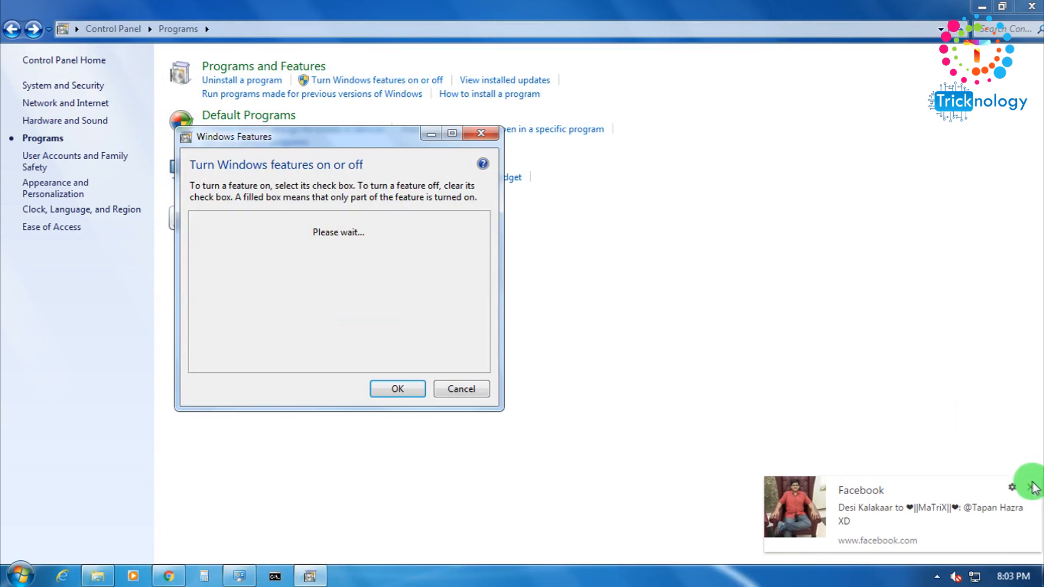
mouse_move(501, 309)
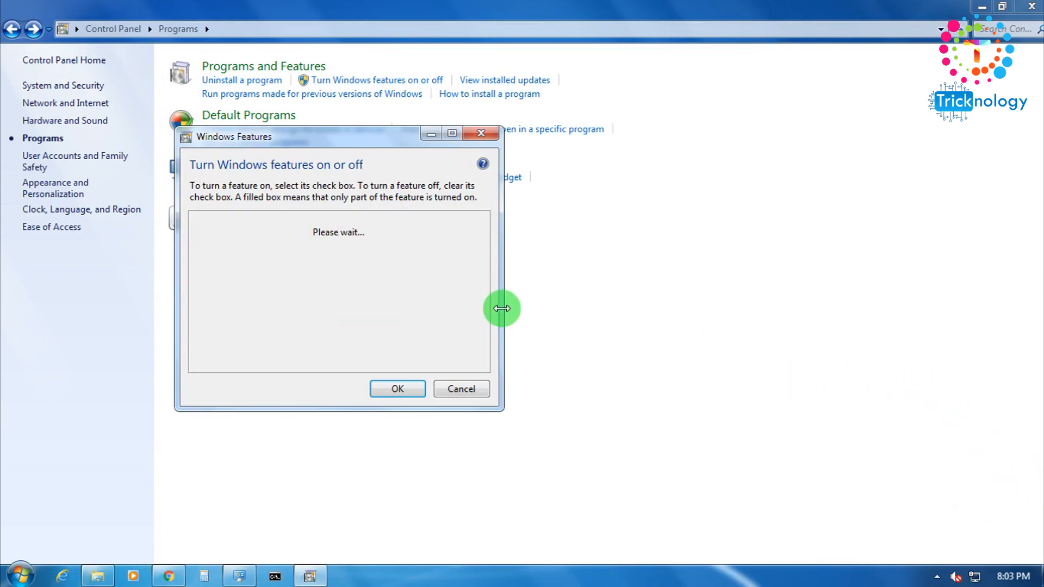
mouse_move(486, 316)
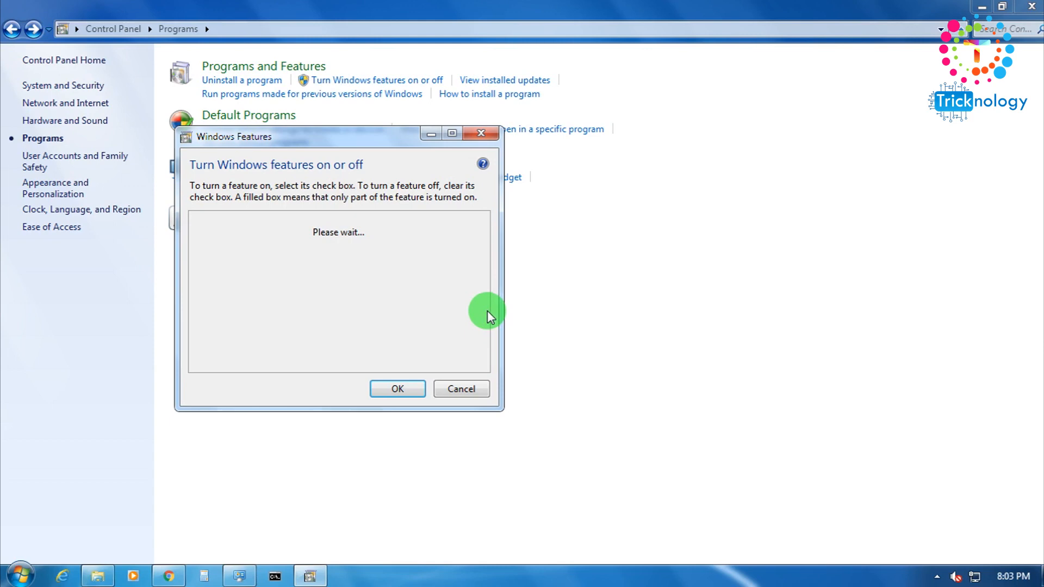
mouse_move(478, 332)
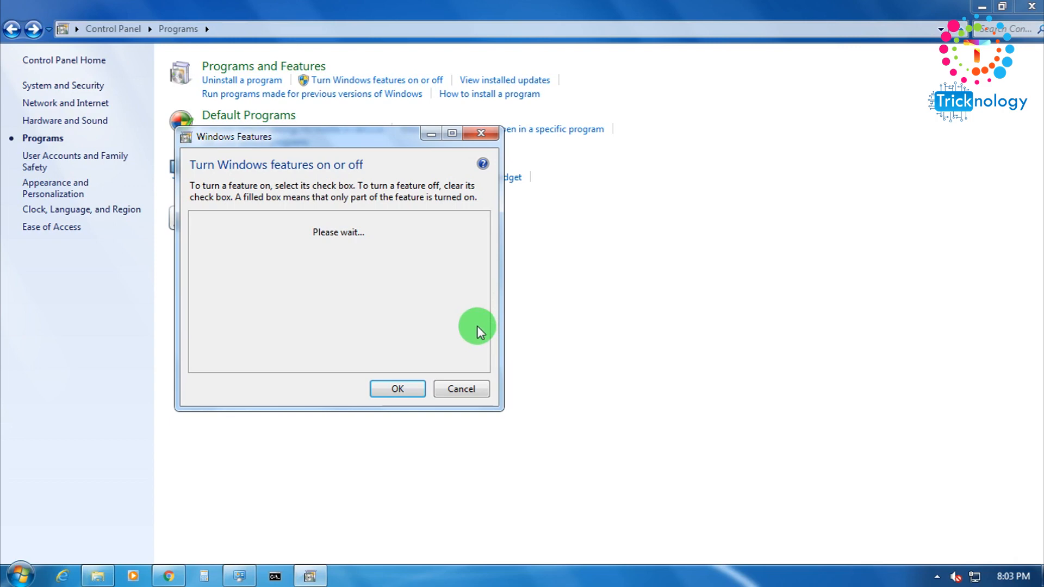
mouse_move(493, 371)
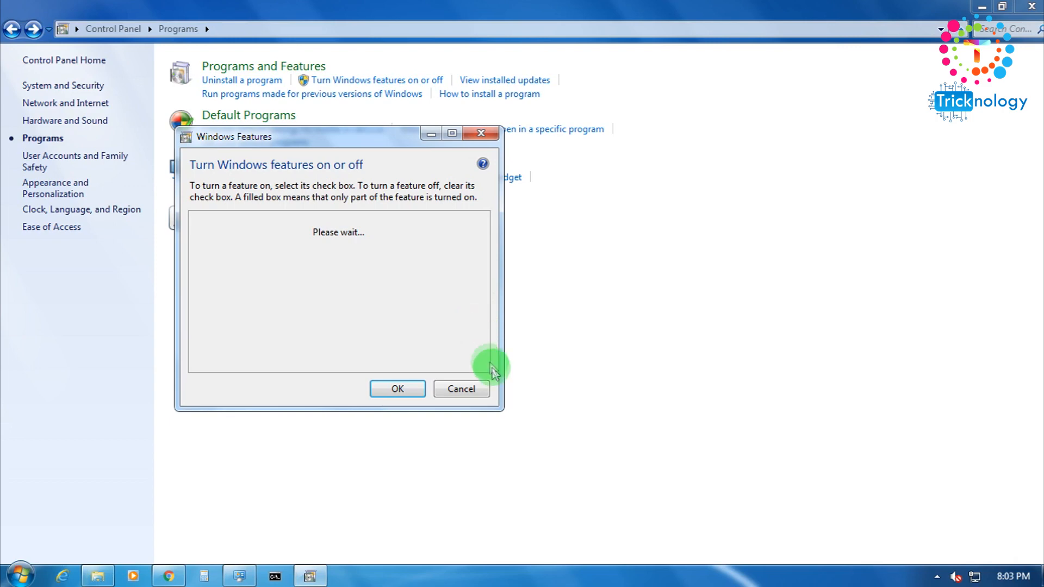
mouse_move(343, 237)
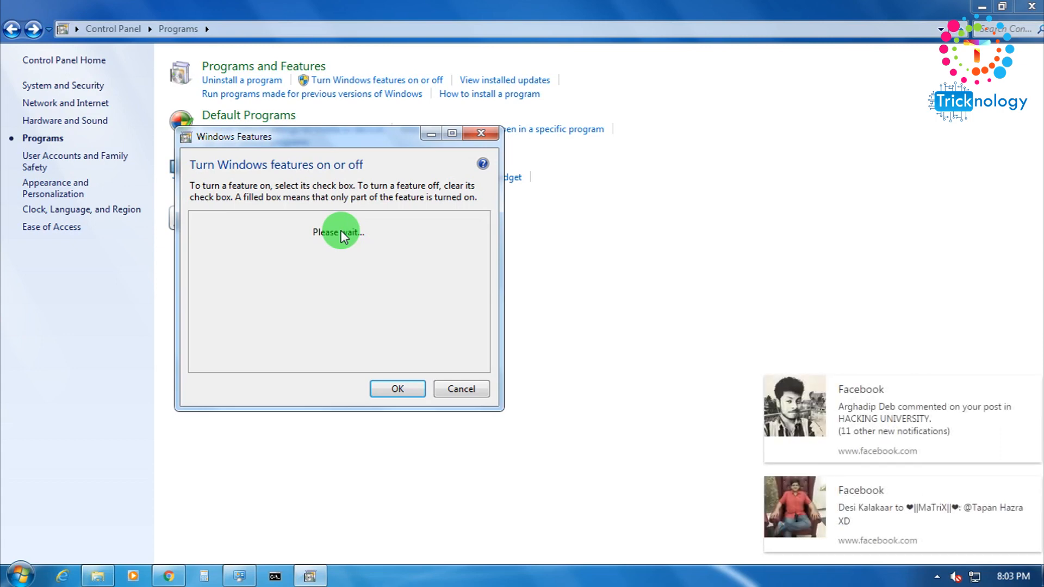
mouse_move(1032, 391)
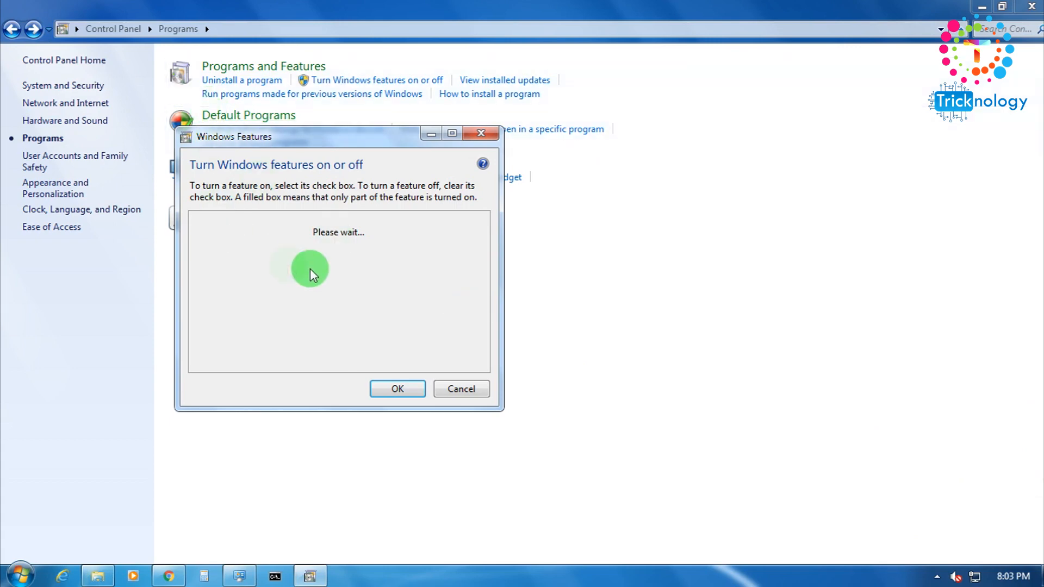
mouse_move(267, 225)
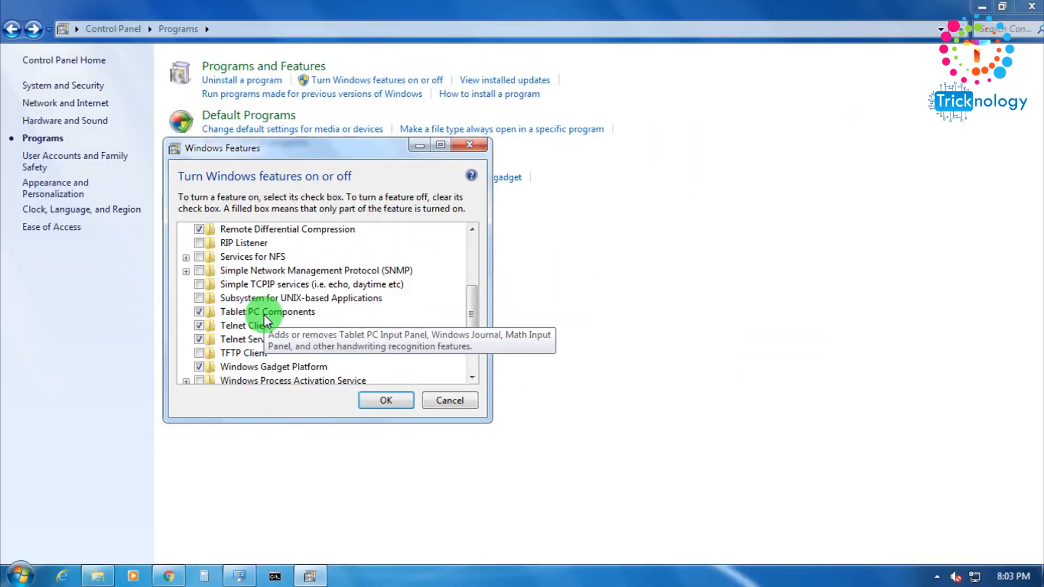
Step: Tick Internet Information Services in Windows Features and confirm with OK
scroll("up", 3)
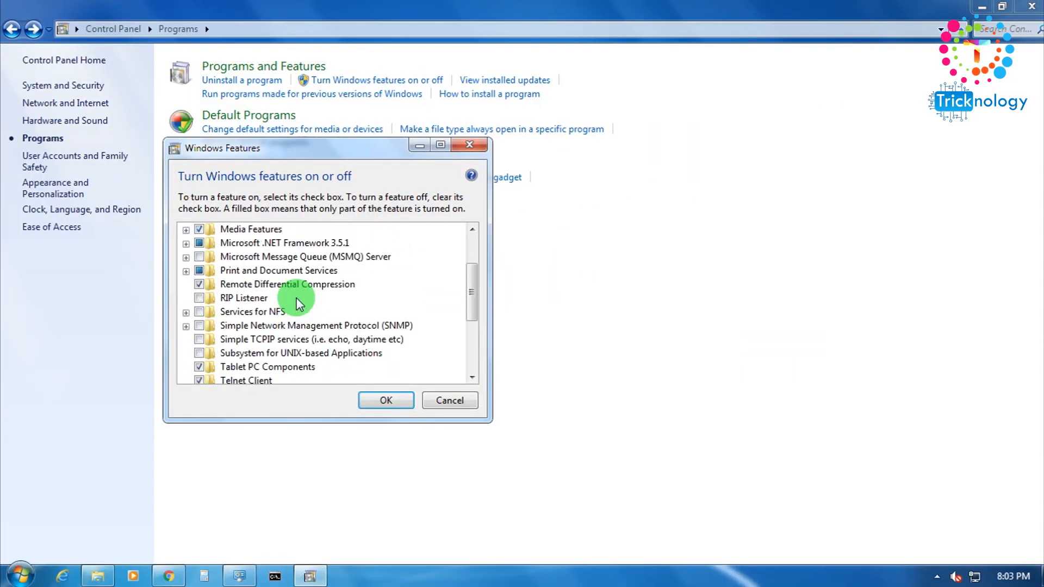
scroll("up", 3)
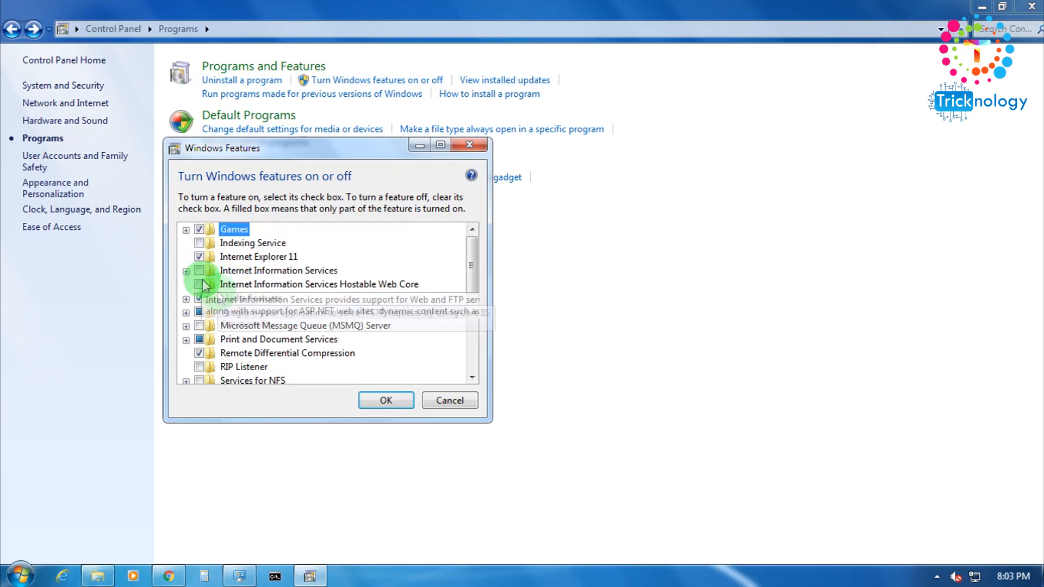
left_click(187, 270)
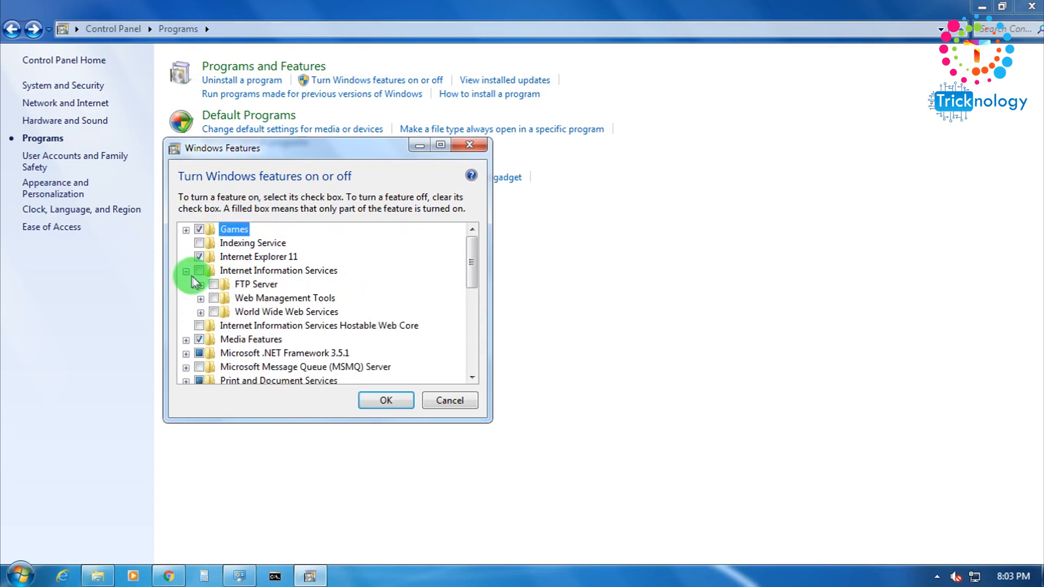
left_click(279, 271)
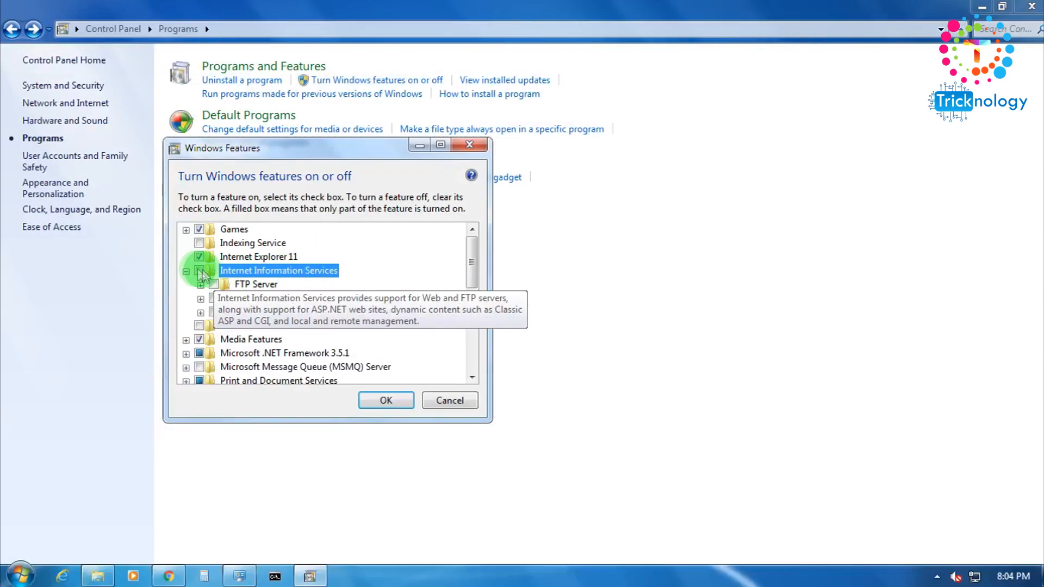
left_click(200, 270)
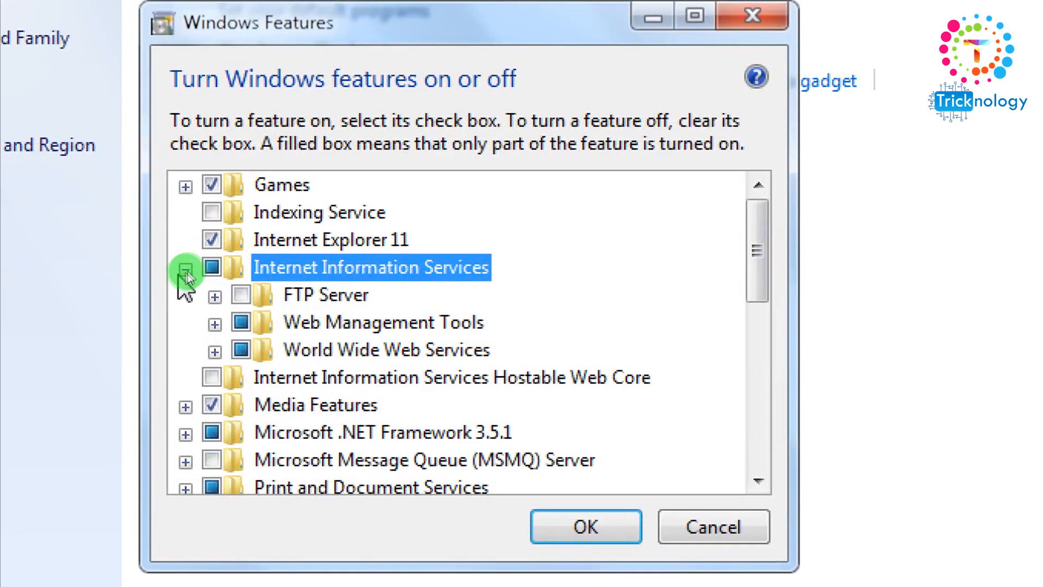
left_click(185, 269)
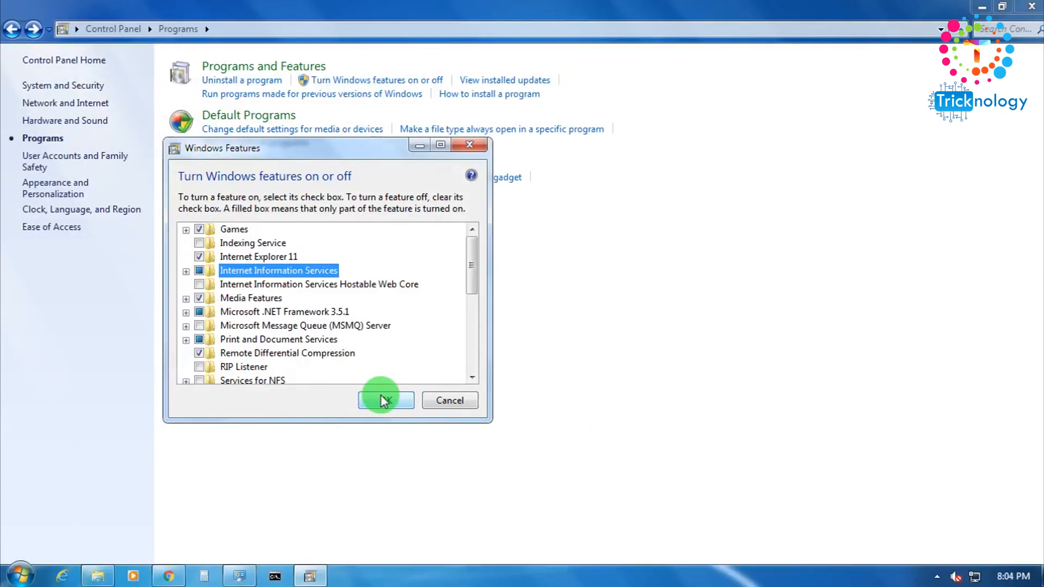
left_click(385, 400)
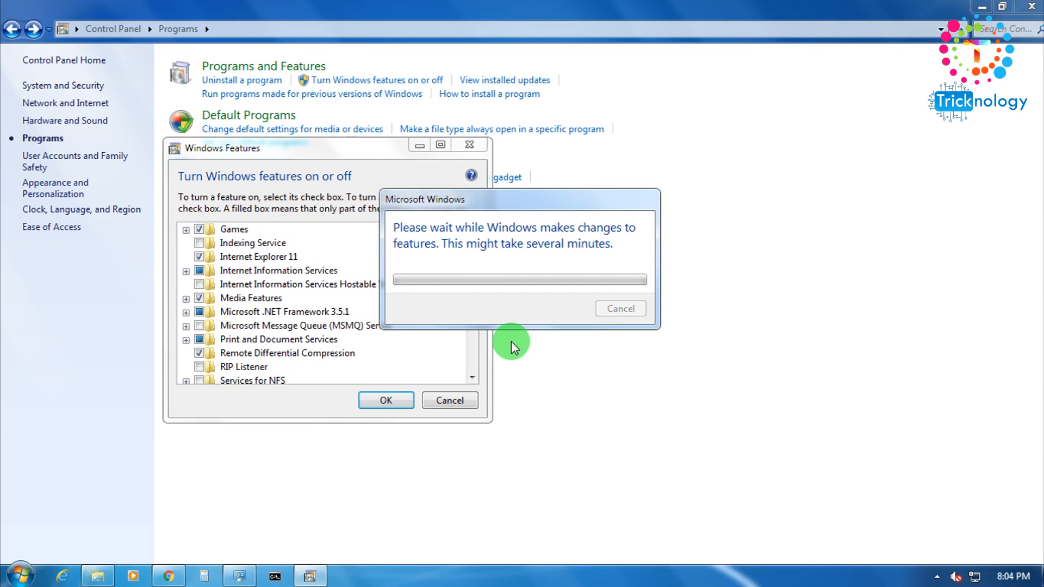
mouse_move(572, 504)
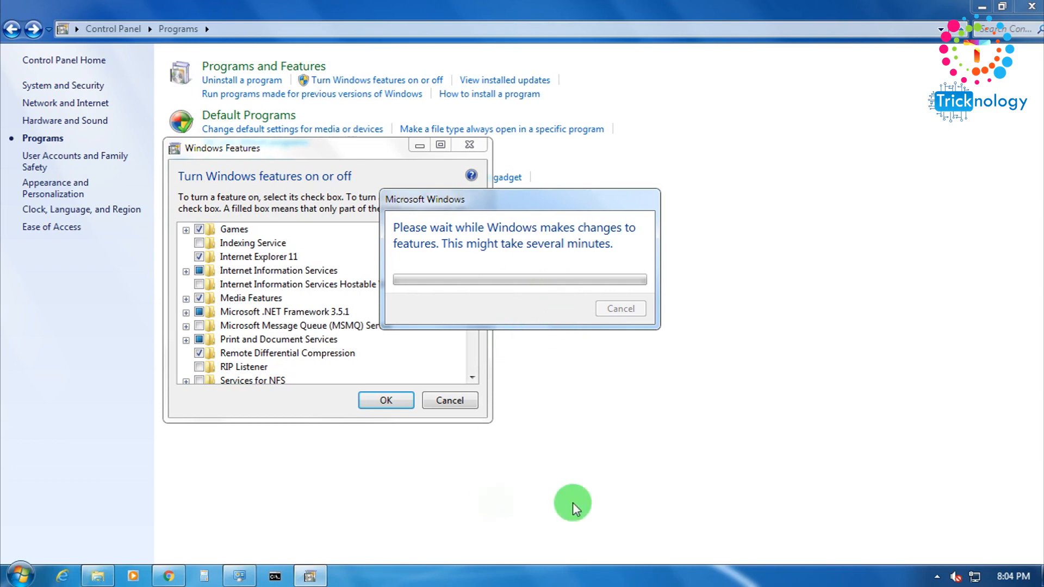
mouse_move(491, 272)
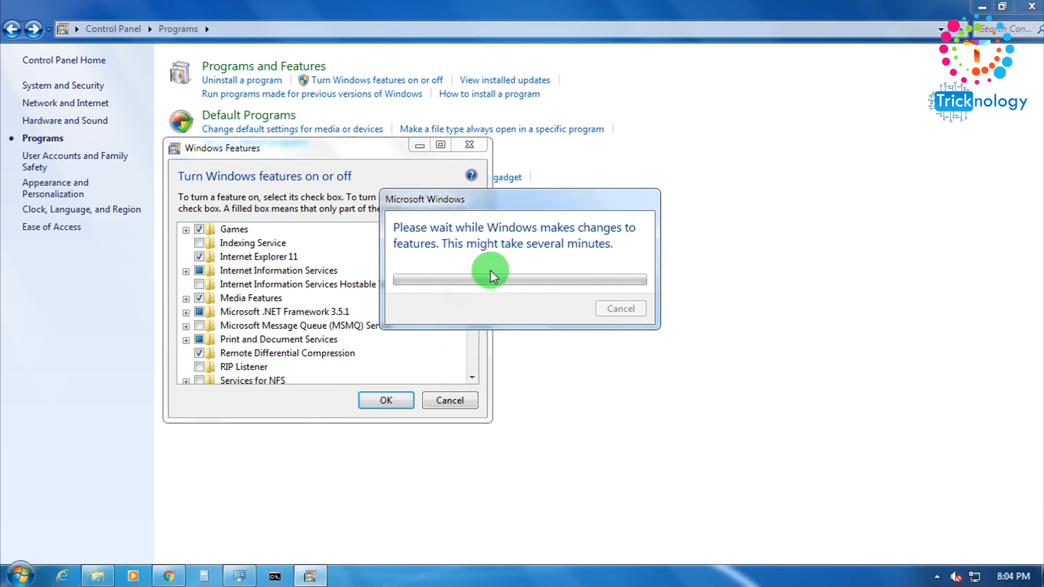
mouse_move(641, 18)
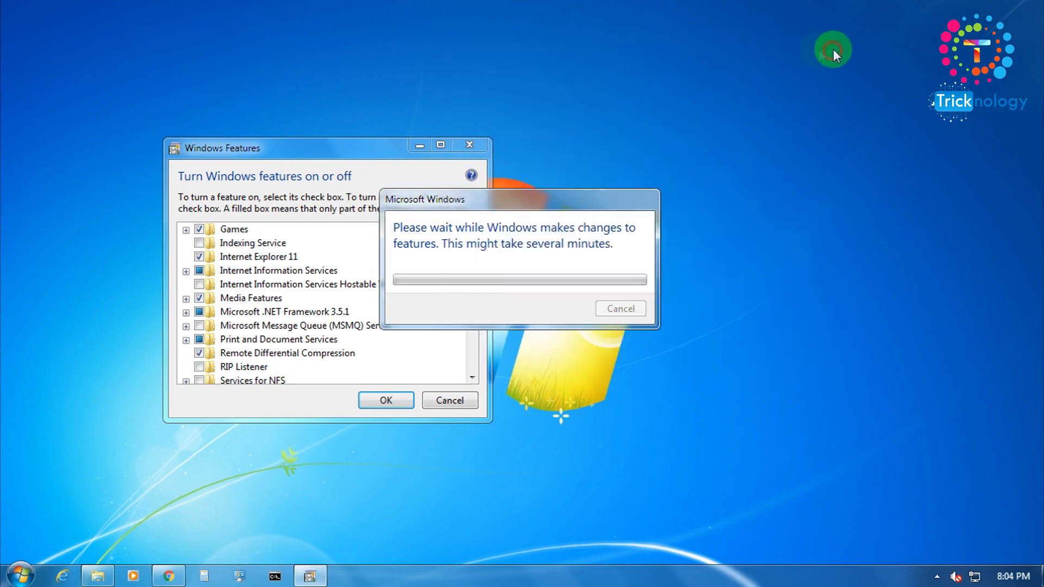
mouse_move(574, 260)
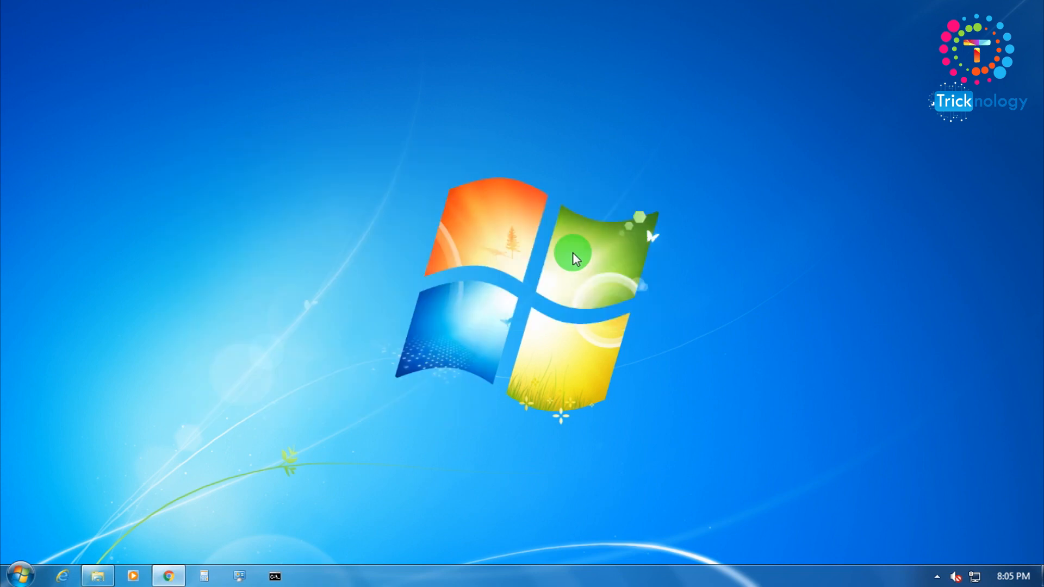
mouse_move(20, 573)
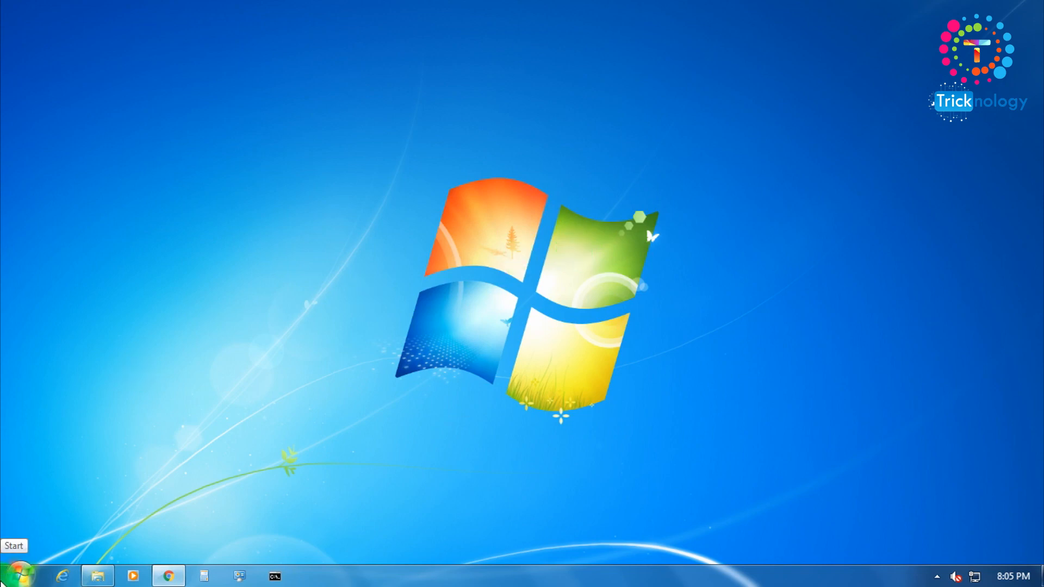
Step: Search the Start menu for 'is' to find Internet Information Services (IIS) Manager
left_click(20, 572)
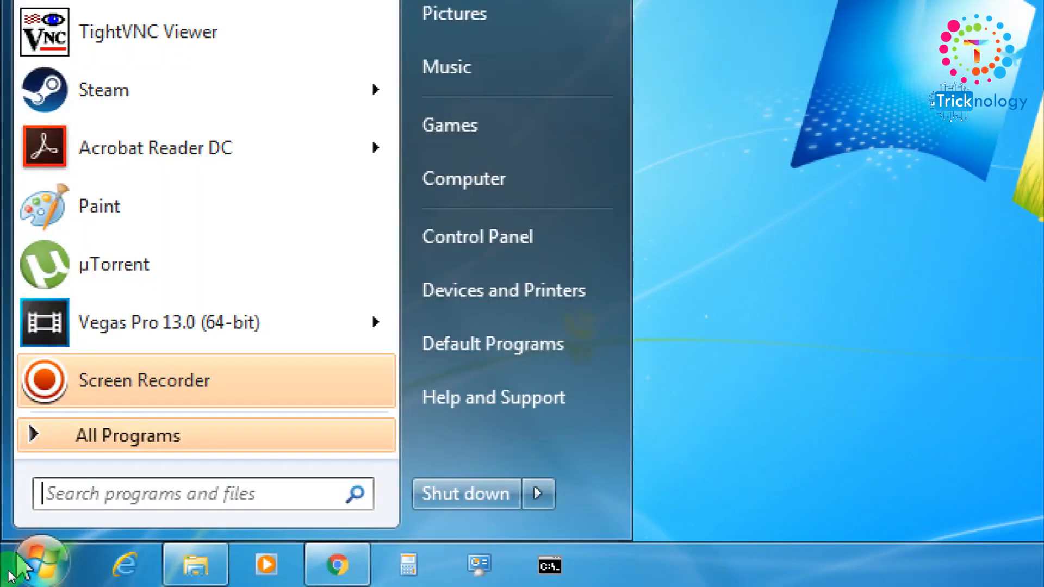
type("i")
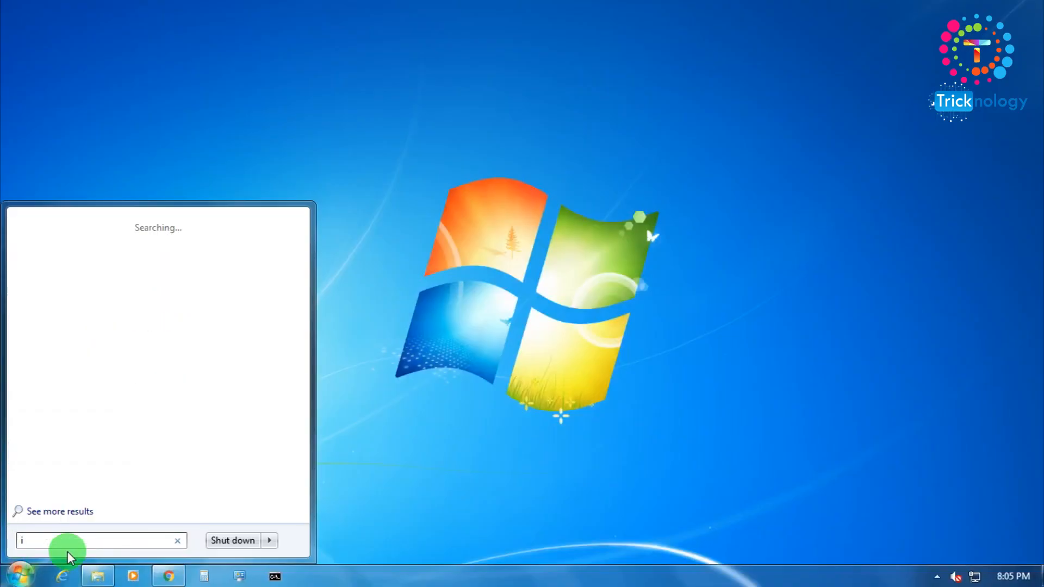
type("is")
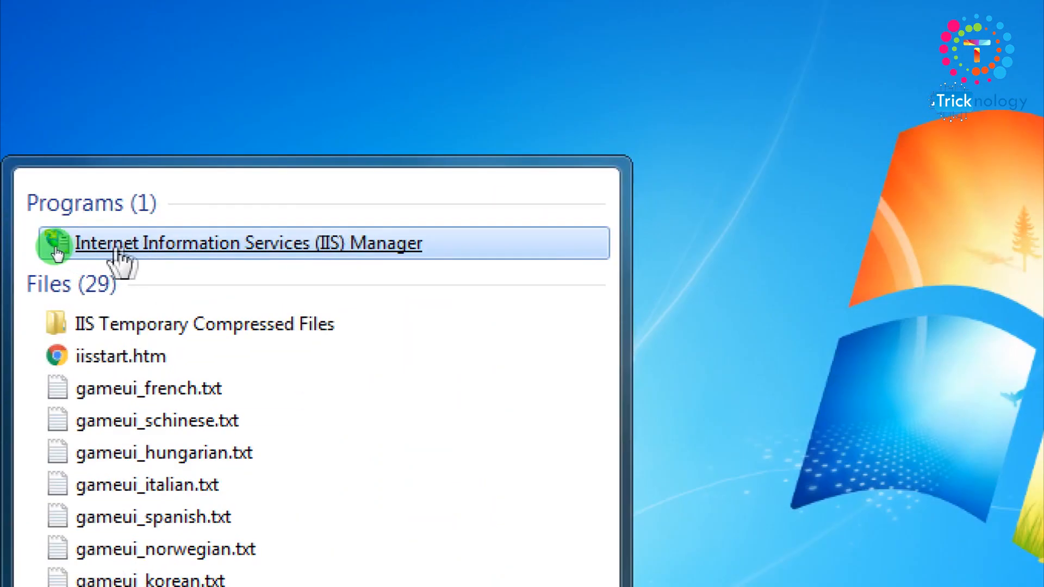
mouse_move(432, 256)
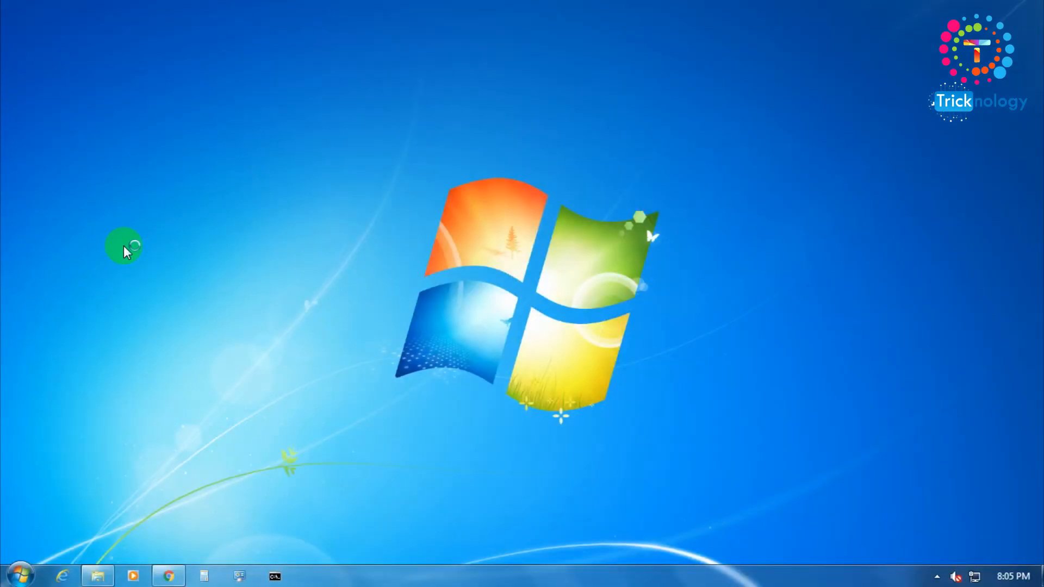
mouse_move(139, 258)
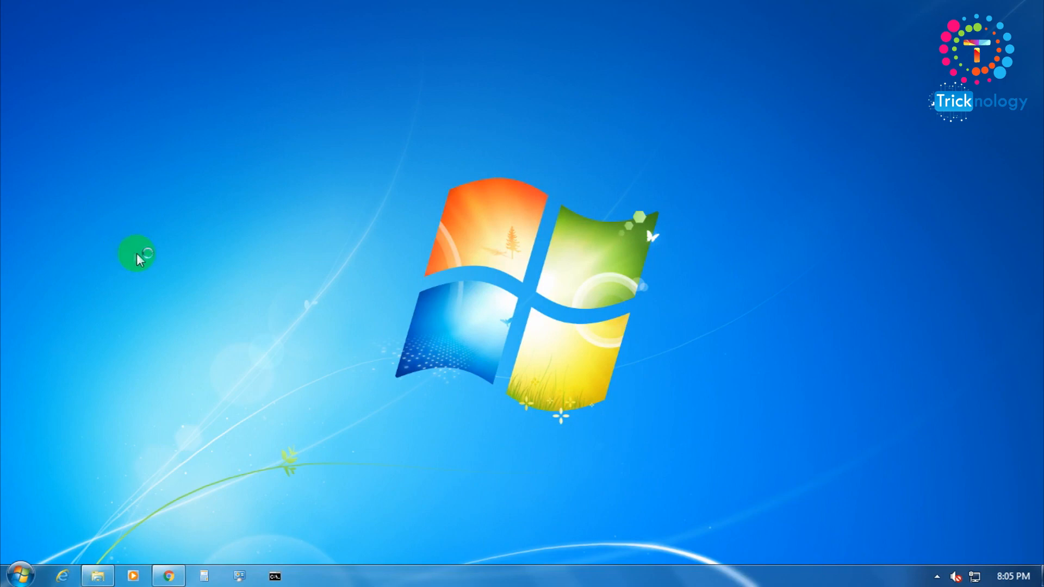
mouse_move(225, 270)
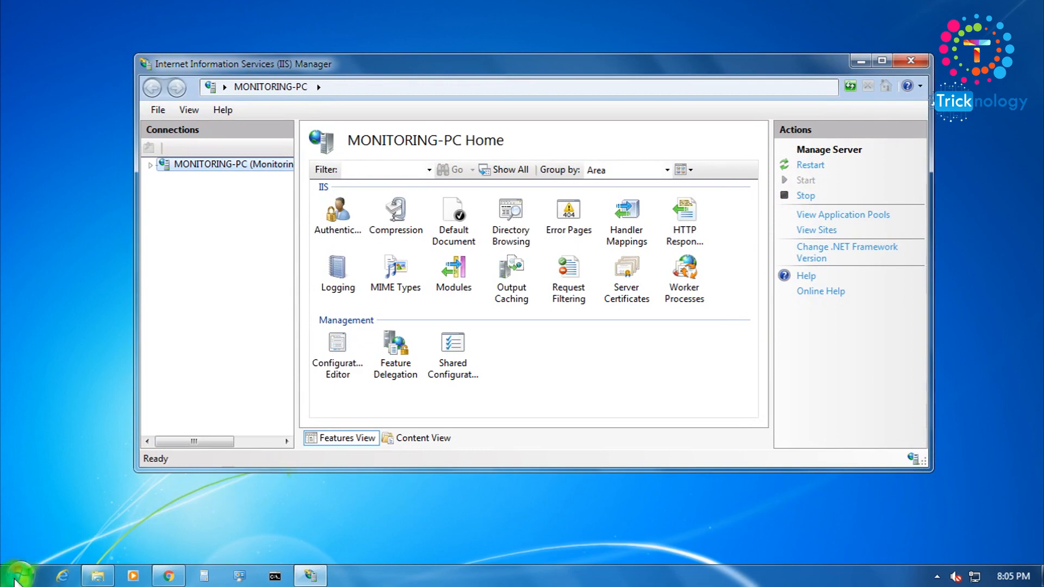
Step: Browse Computer to C:\inetpub\wwwroot, showing iisstart.htm and welcome.png
left_click(13, 574)
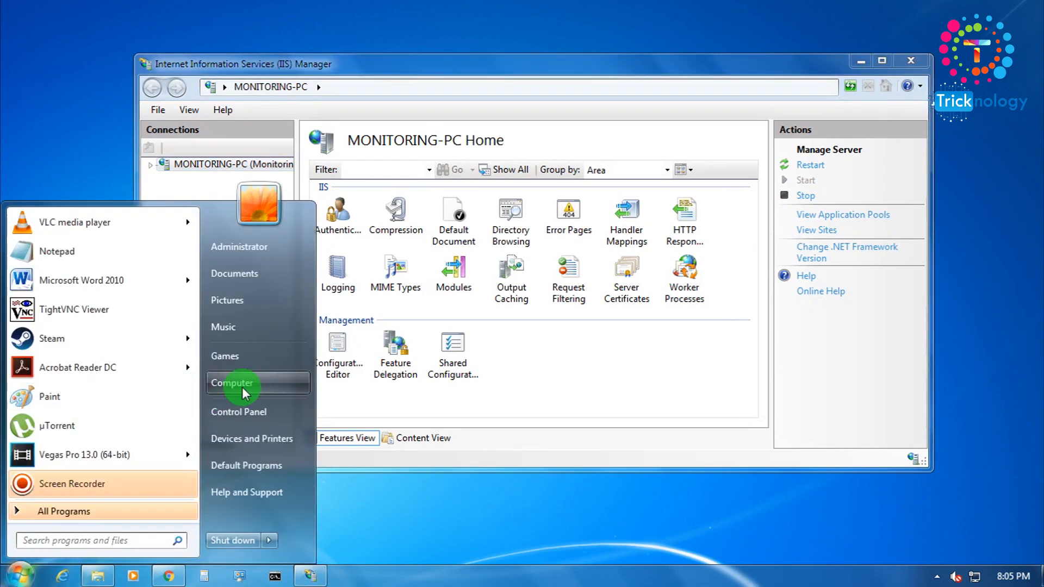
left_click(242, 383)
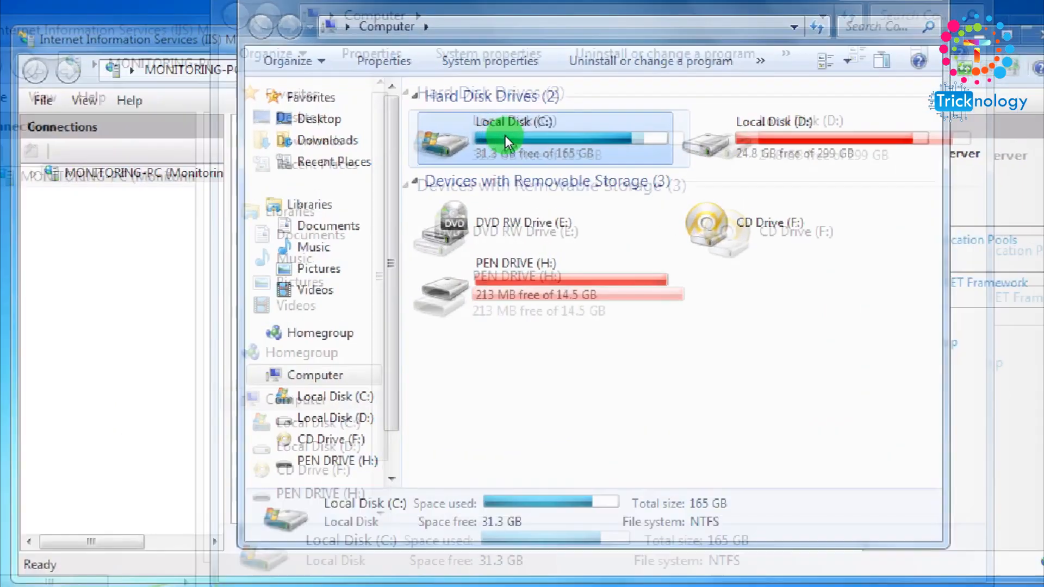
double_click(506, 140)
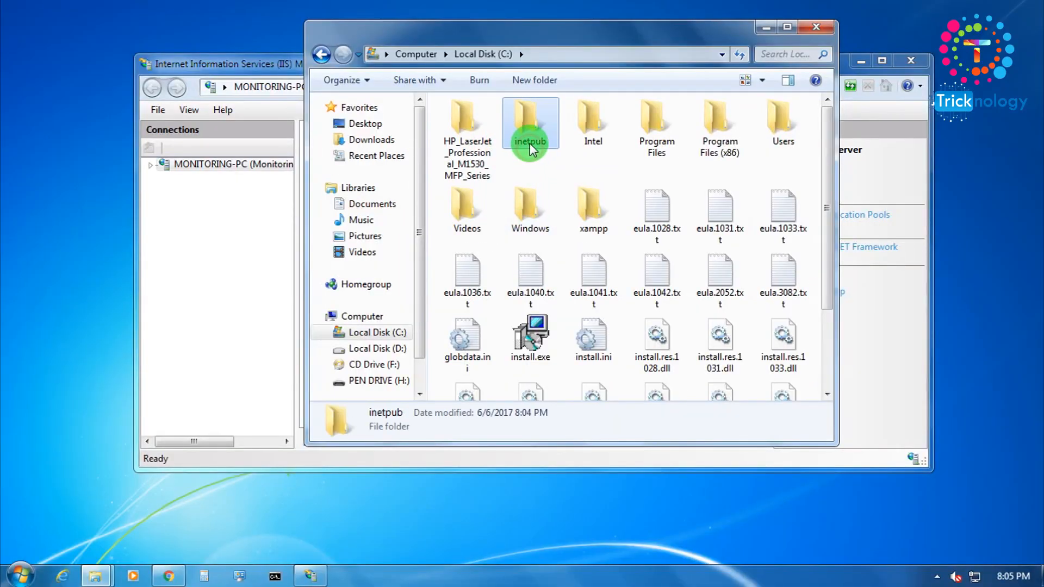
double_click(529, 124)
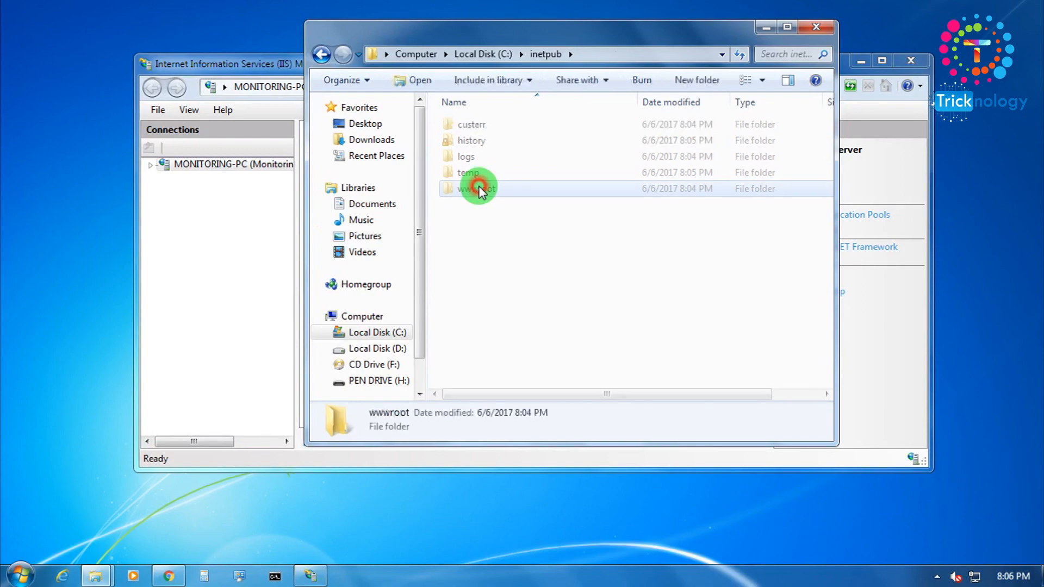
double_click(474, 189)
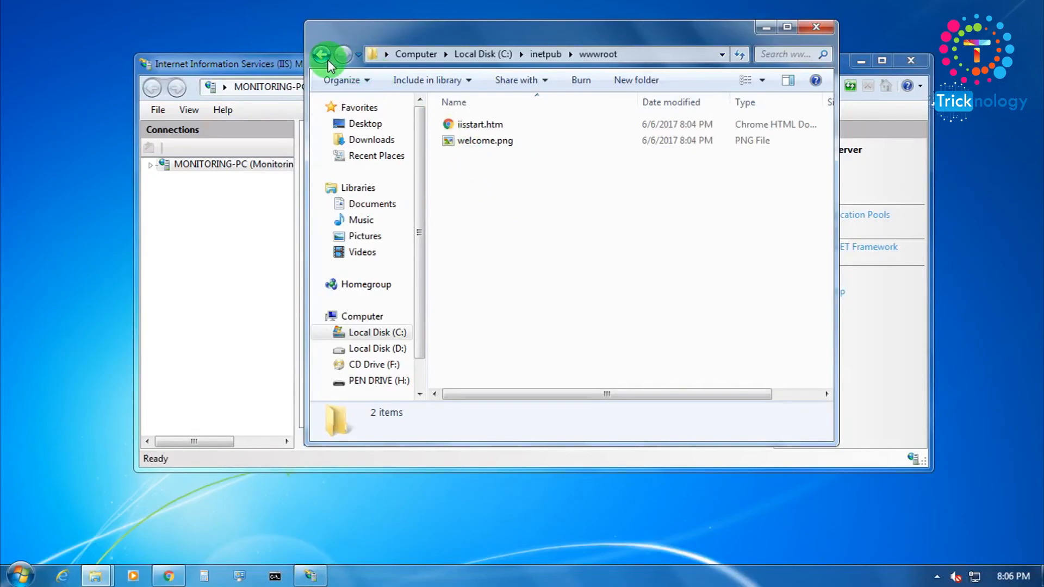
left_click(321, 54)
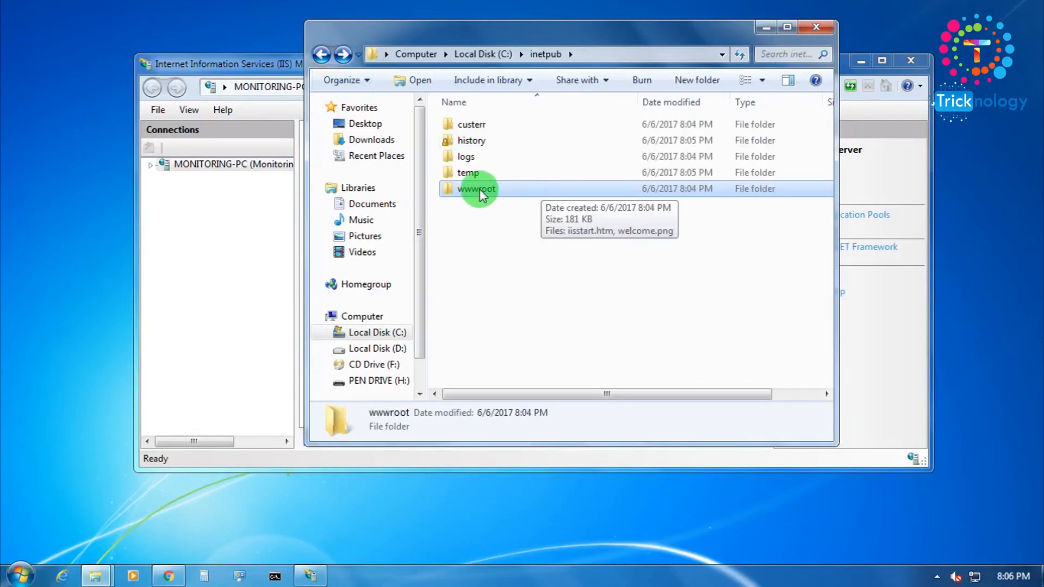
double_click(476, 189)
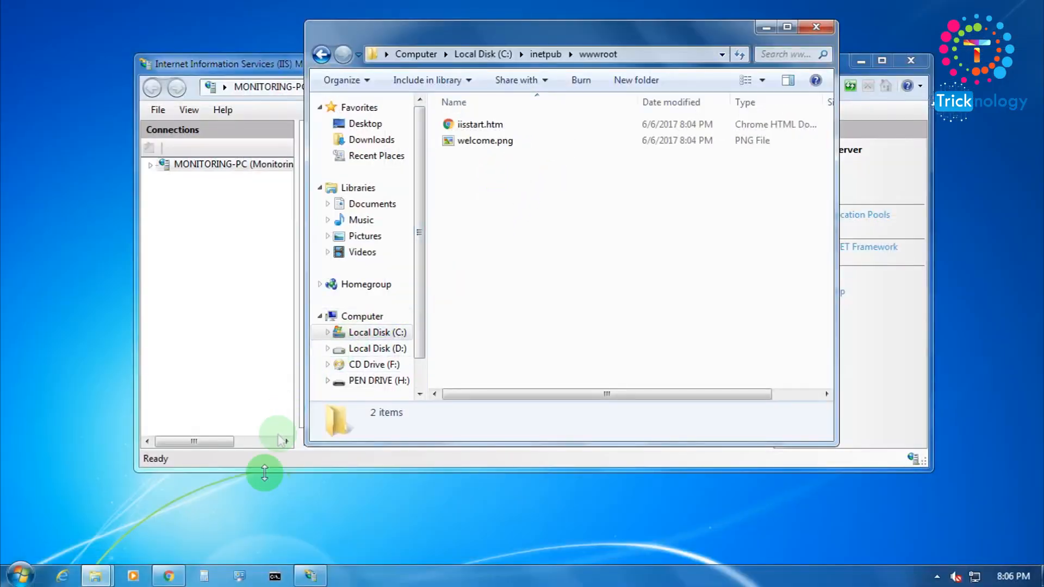
left_click(169, 576)
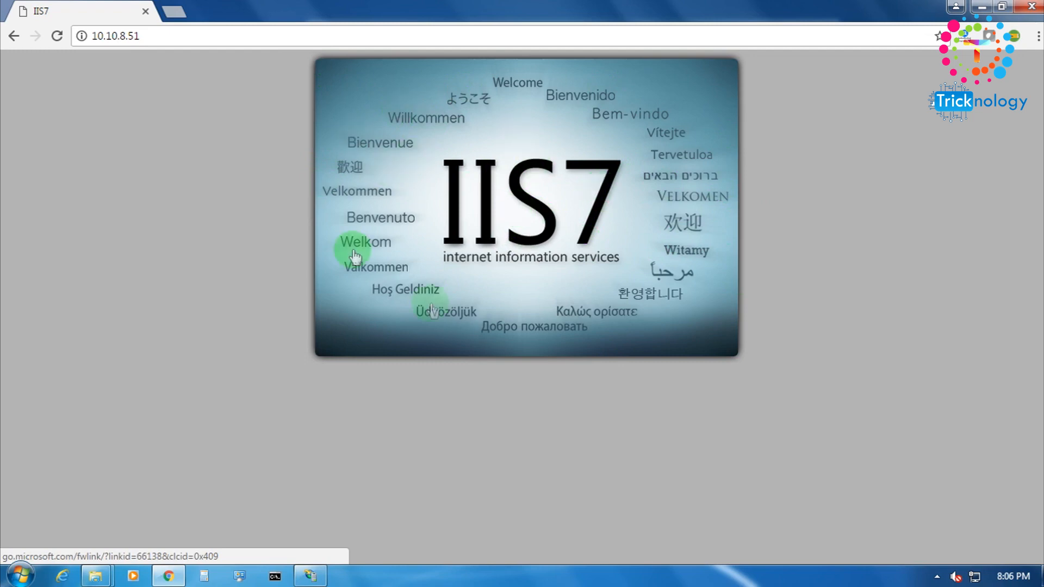
mouse_move(458, 7)
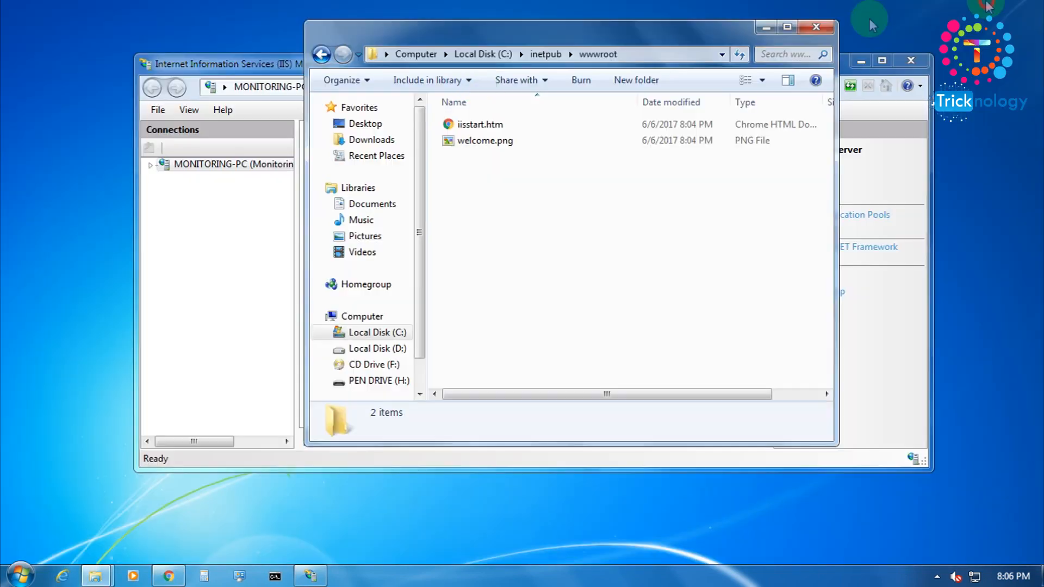
Step: Delete the default wwwroot files and create a new text document there
key("Delete")
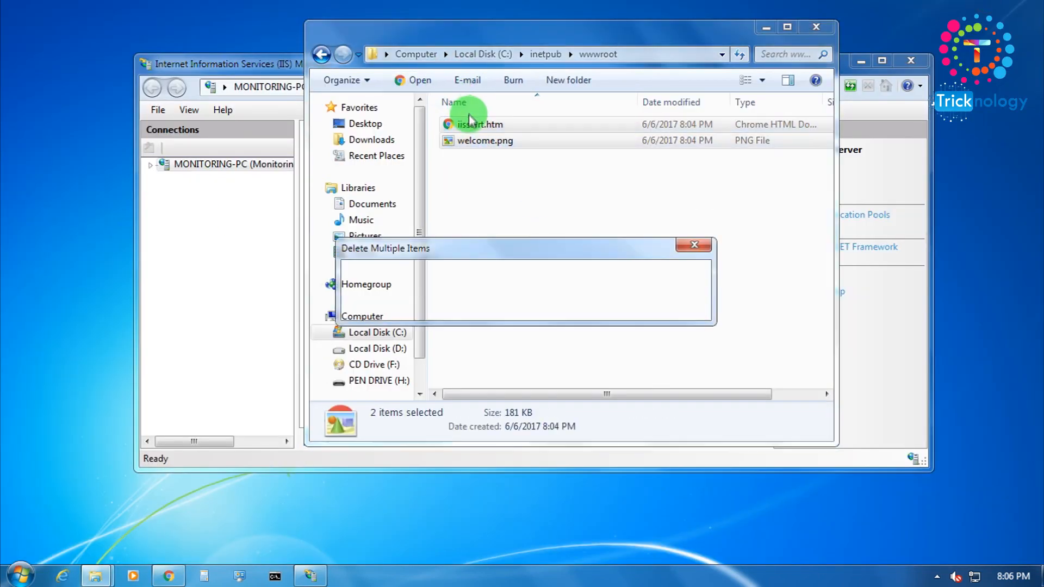
right_click(600, 200)
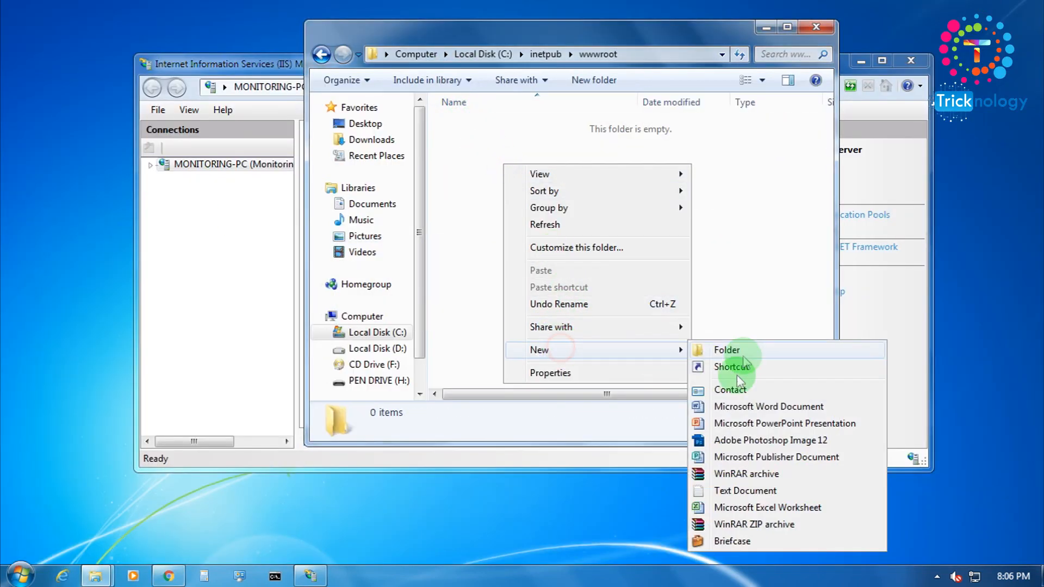
left_click(745, 490)
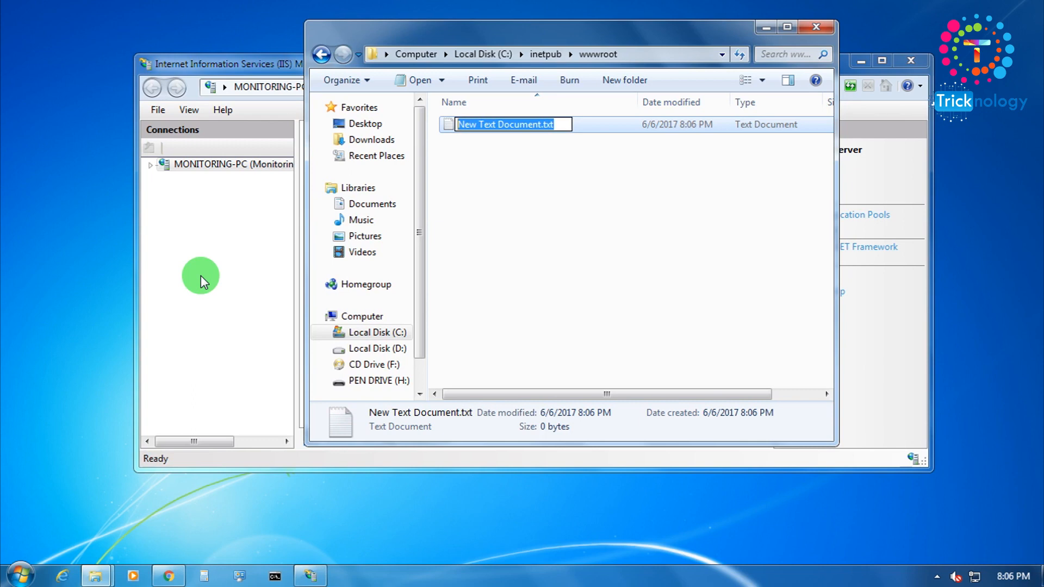
Step: Rename the new file to index.html, accept the extension change, and open it
key("Delete")
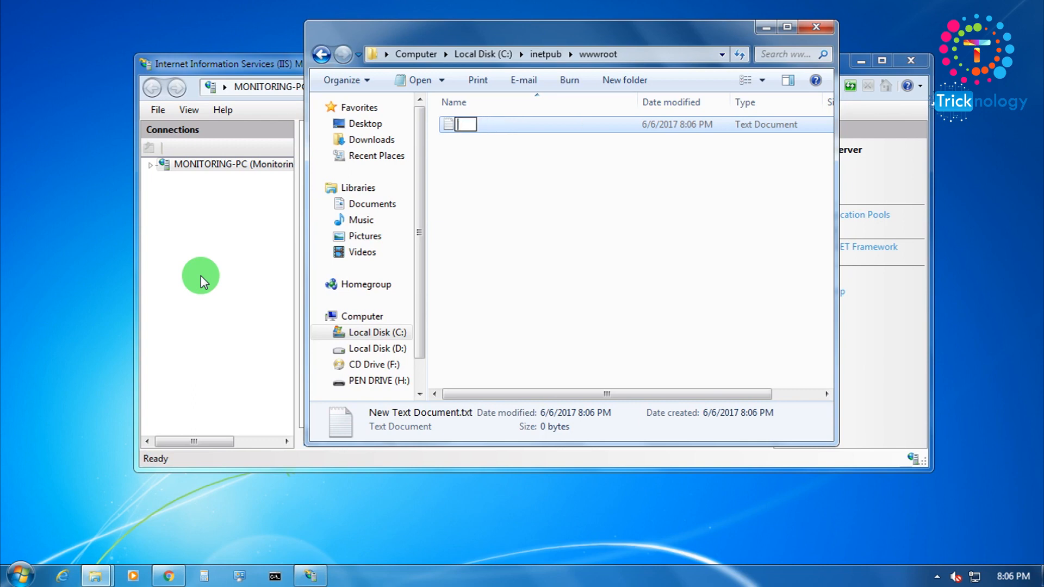
type("index")
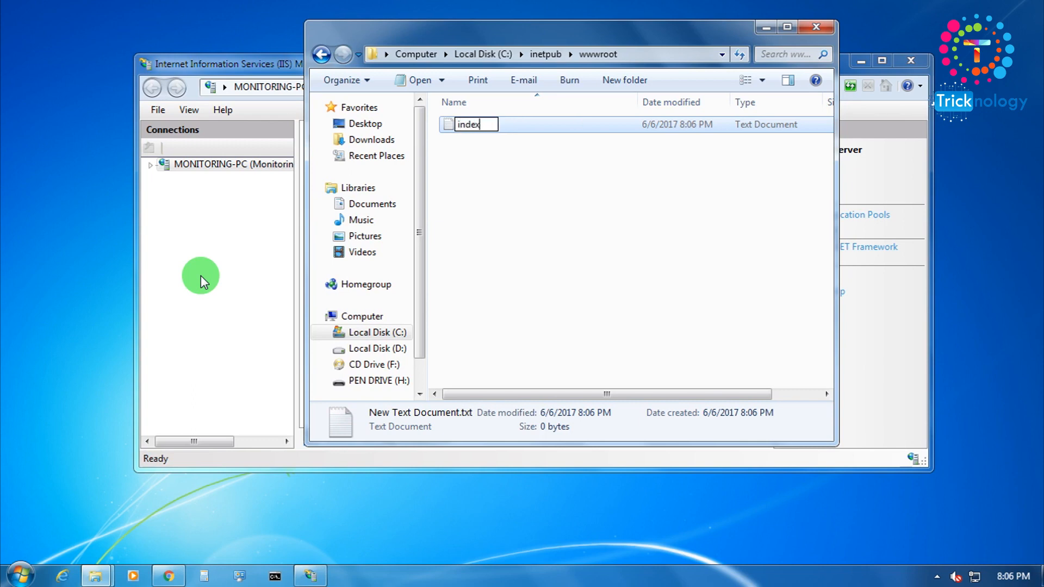
type(".htm")
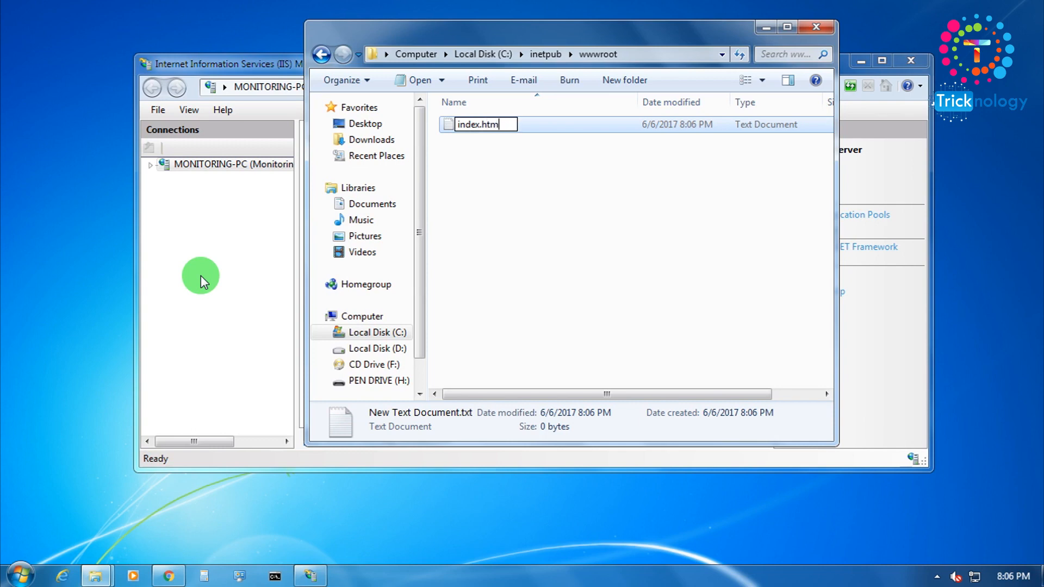
key("Return")
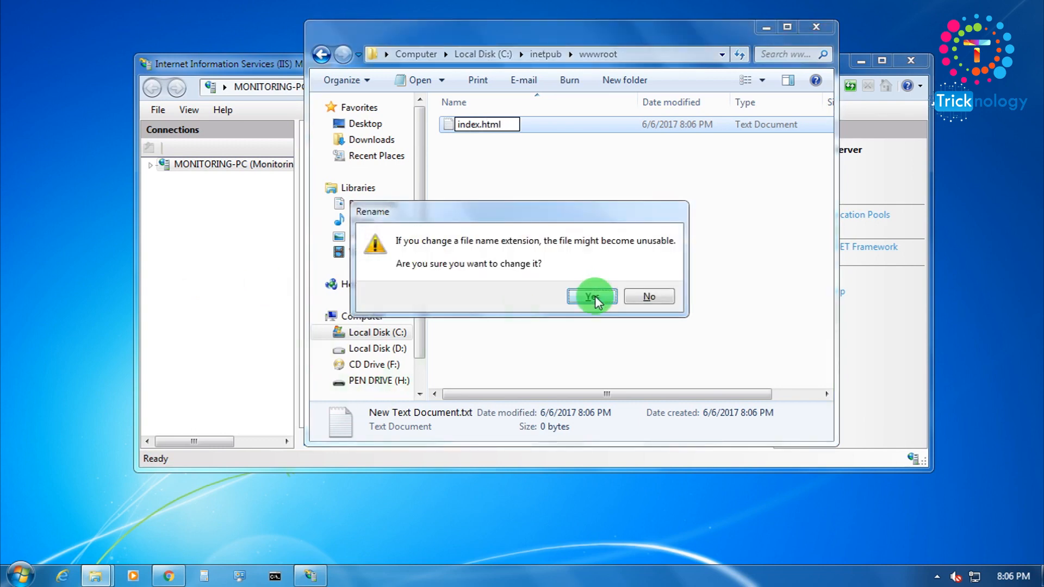
left_click(591, 296)
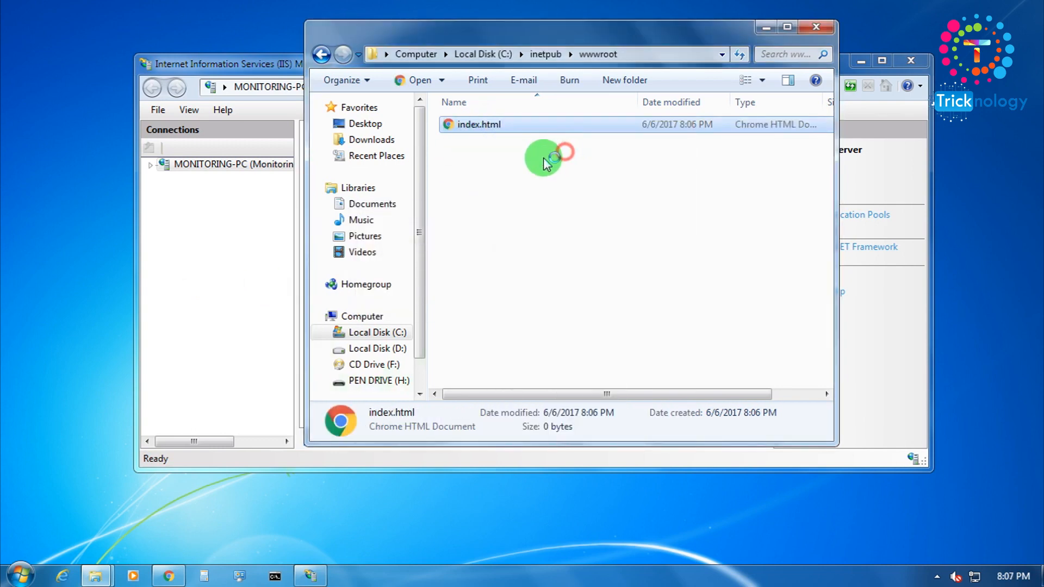
double_click(478, 124)
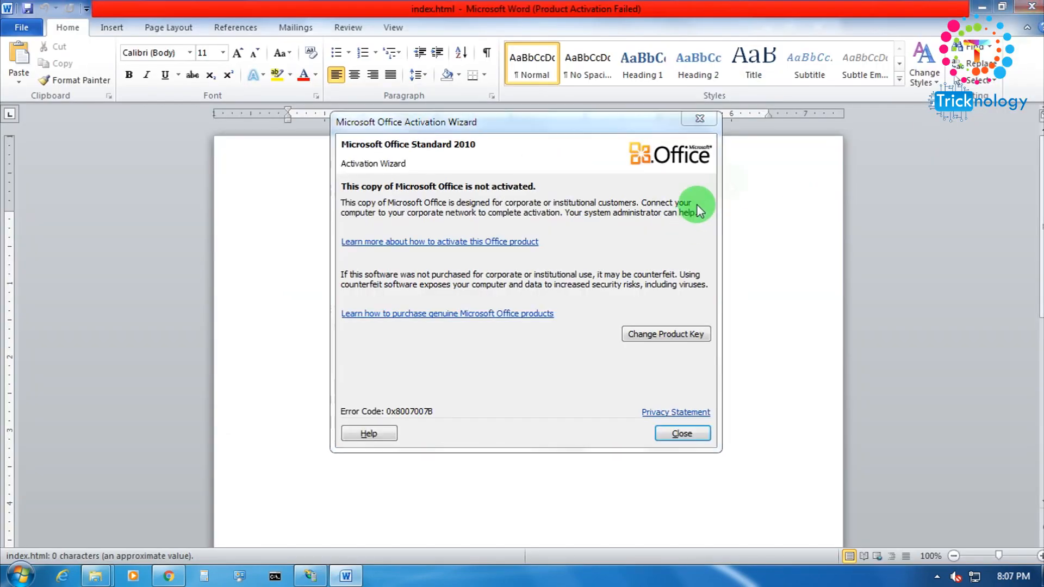
Step: Launch Notepad and type the html, head and title 'TrickNology' markup
left_click(16, 574)
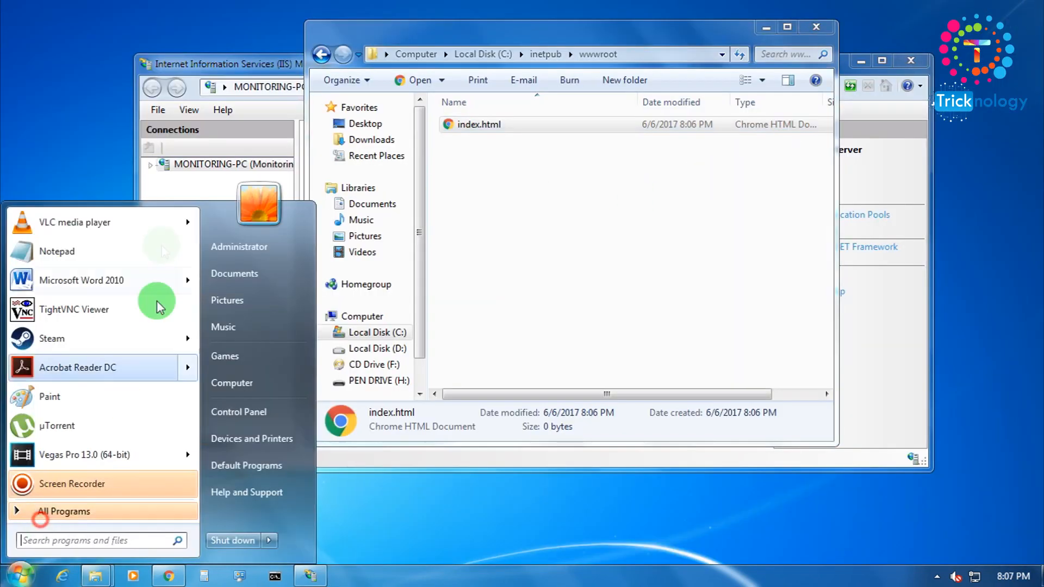
left_click(56, 251)
type("<htm")
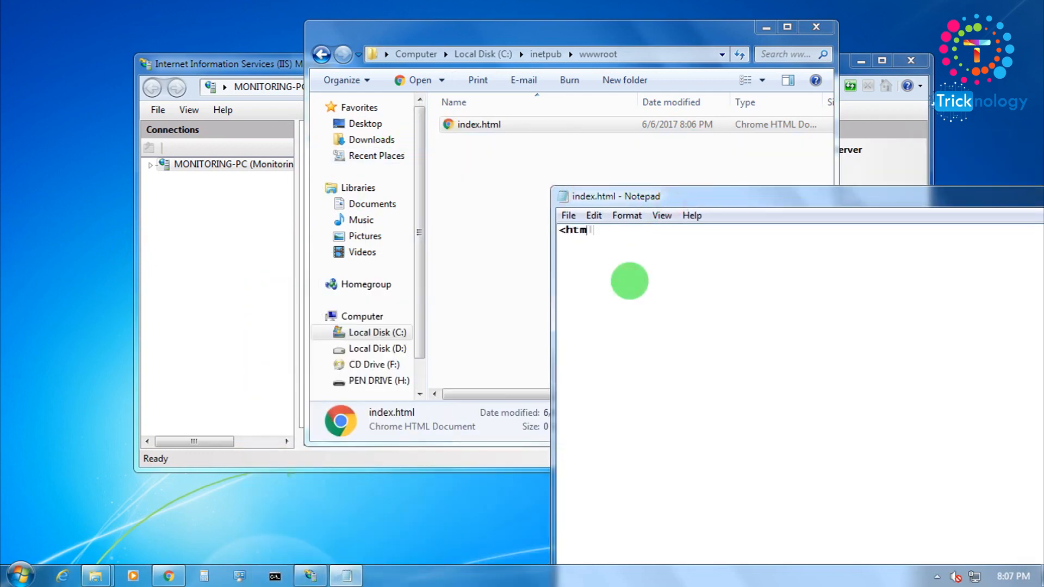
type("l>")
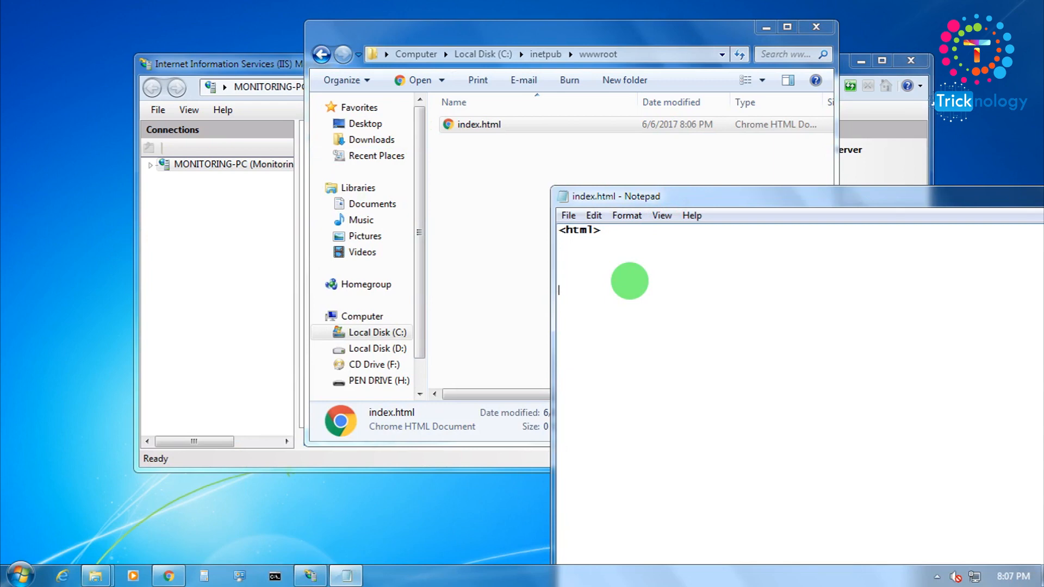
type("</html>")
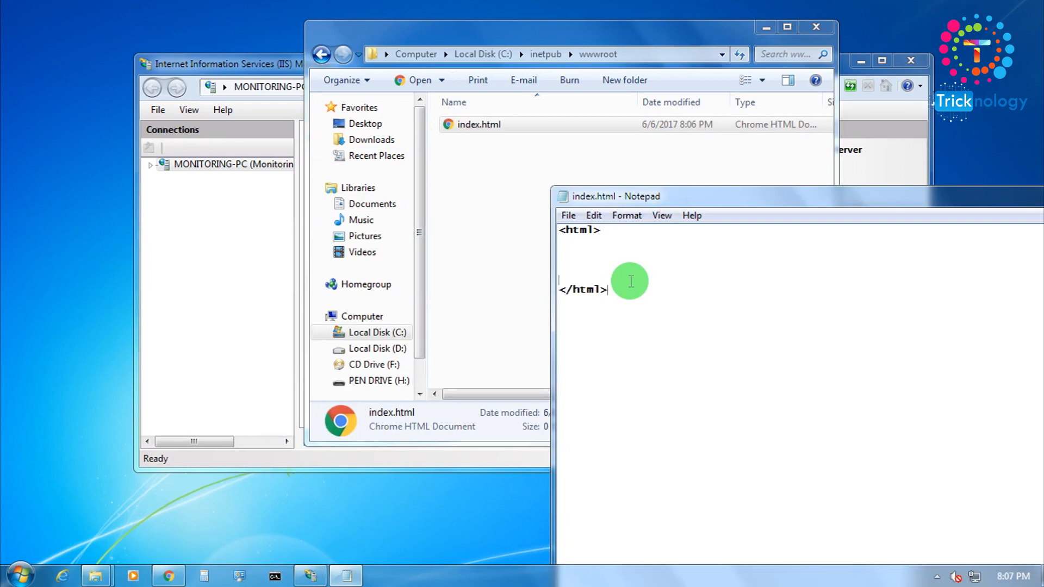
type("<he")
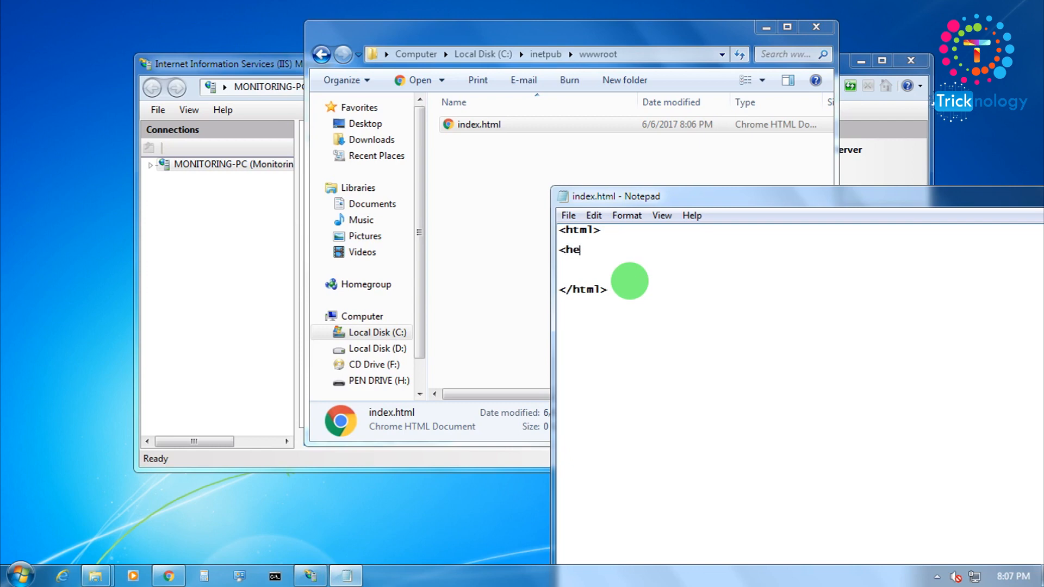
type("ad>")
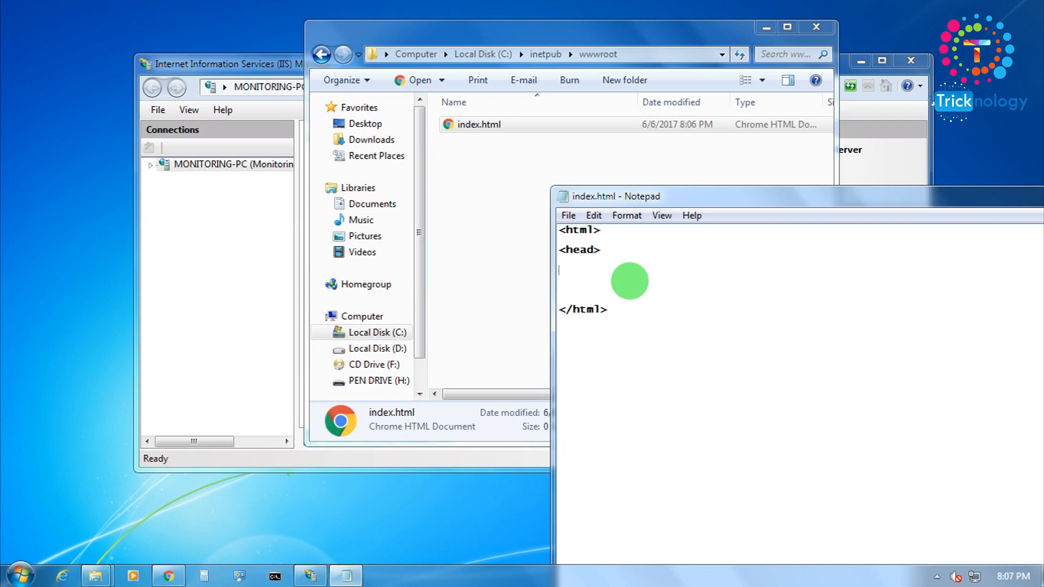
type("</head")
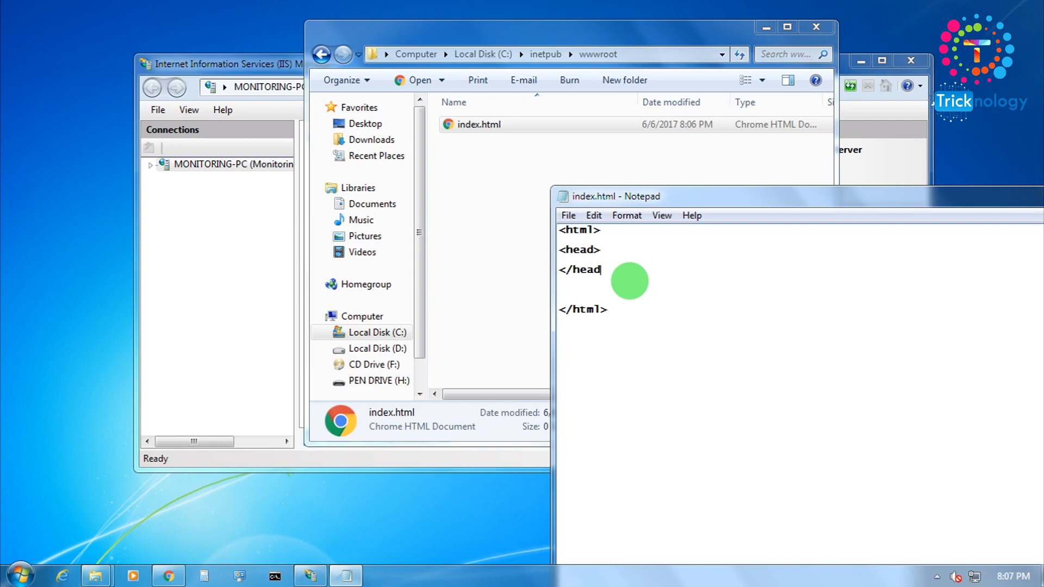
type("<")
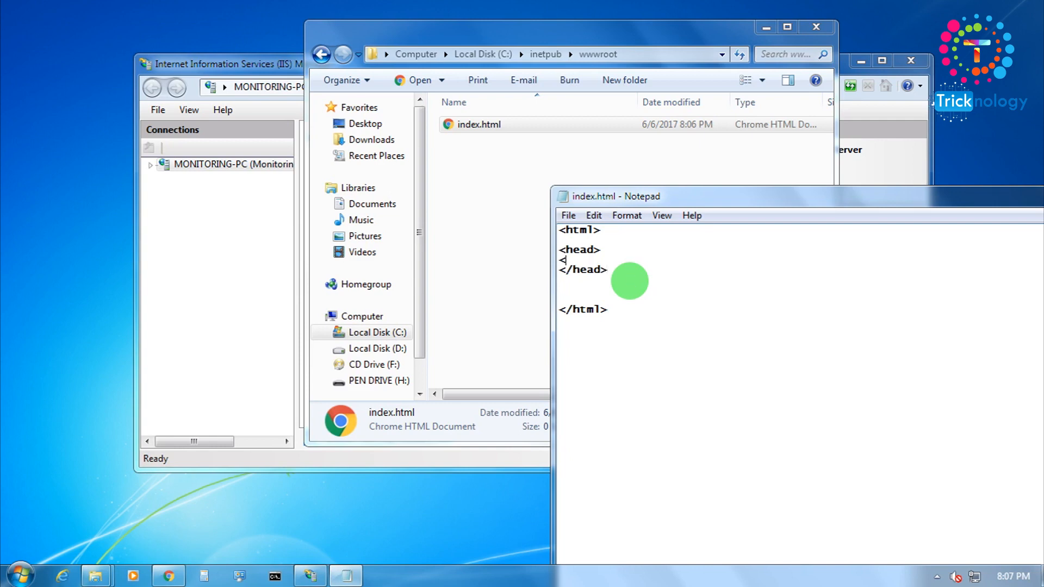
type("title>")
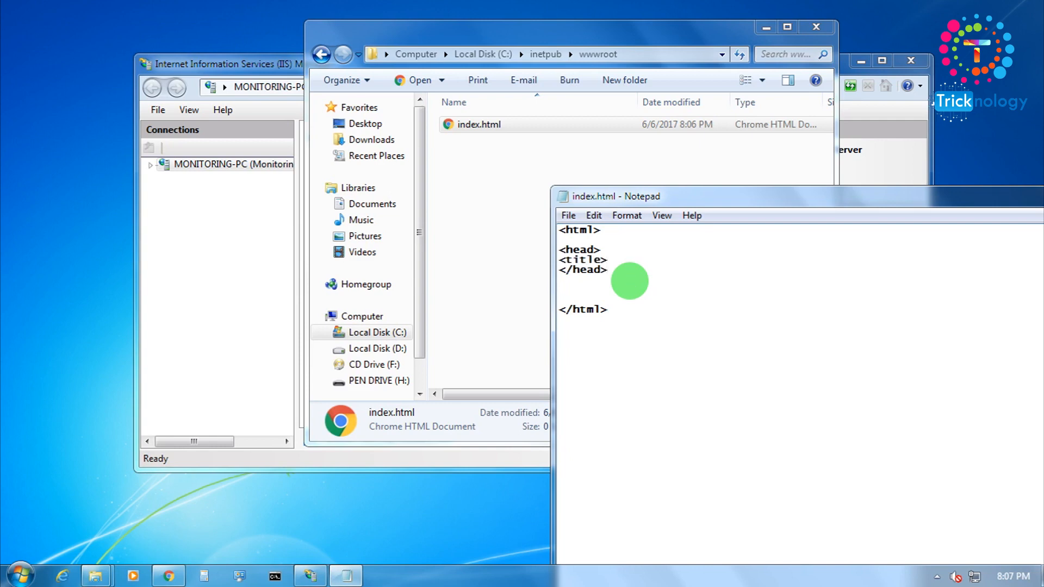
type("Tric")
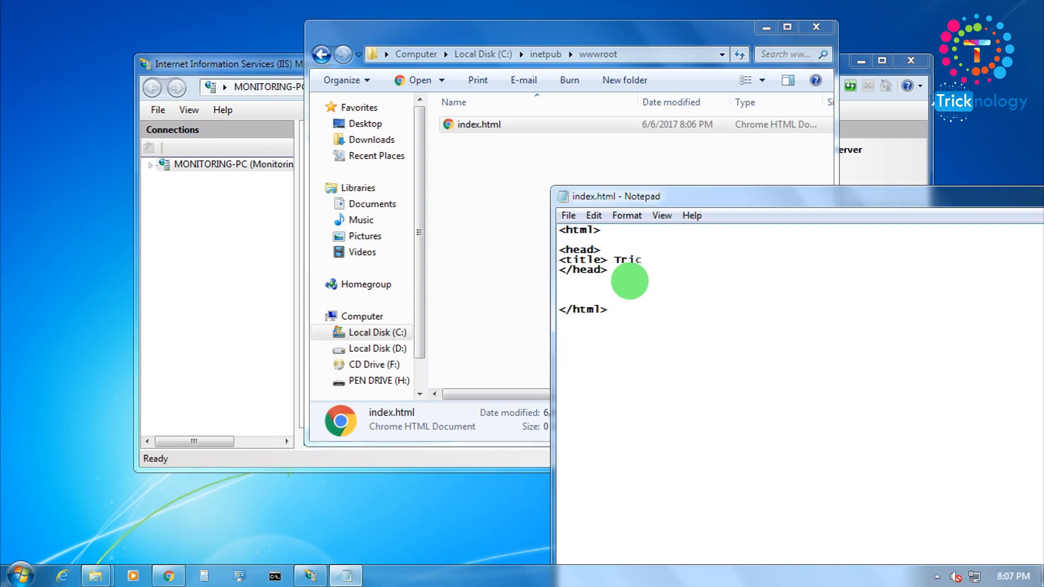
type("kNology |")
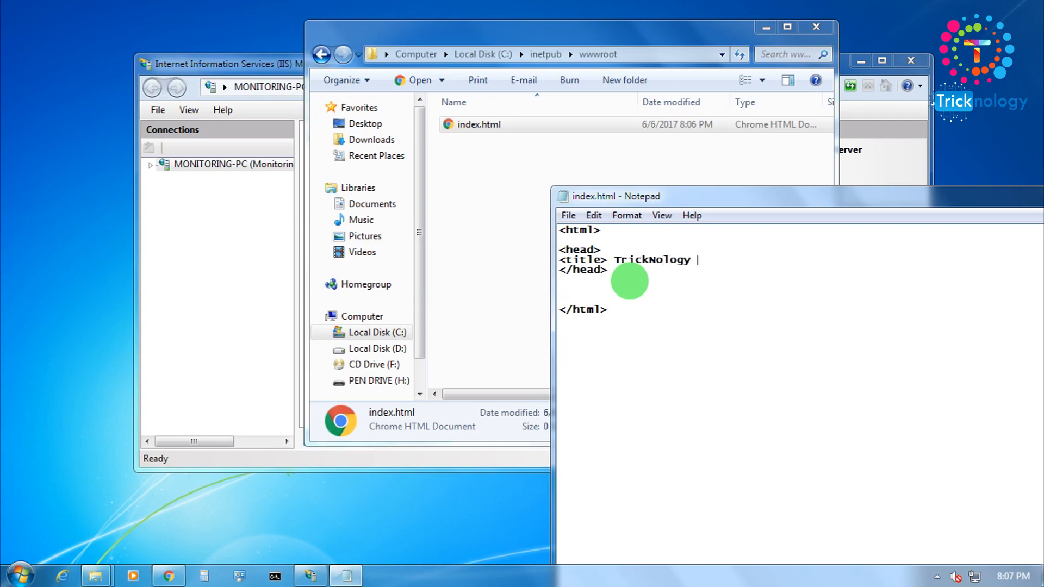
type(",/title>")
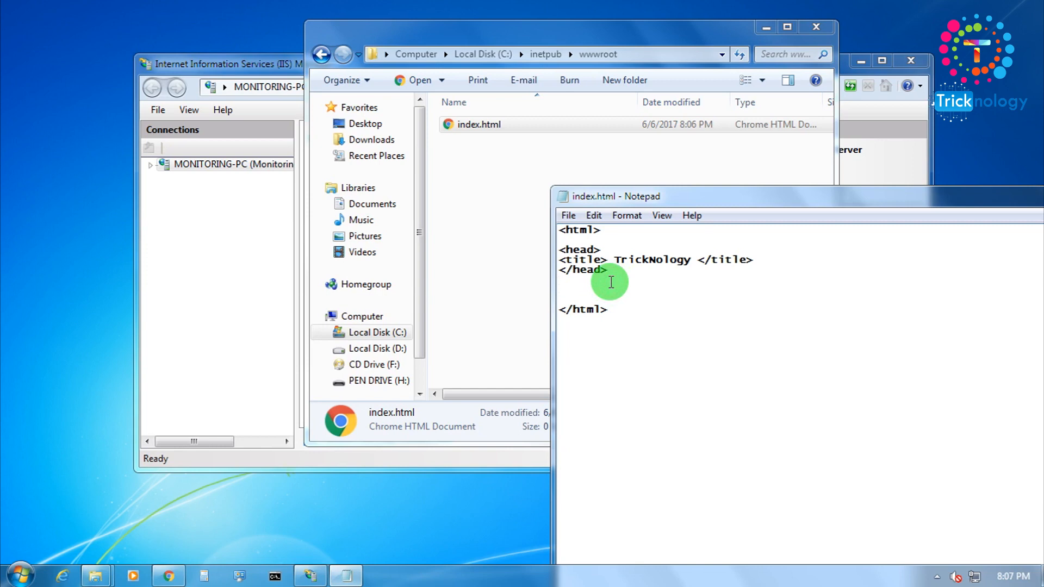
Step: Add a body with h1 'Here is my new website without any software'
type("<body>")
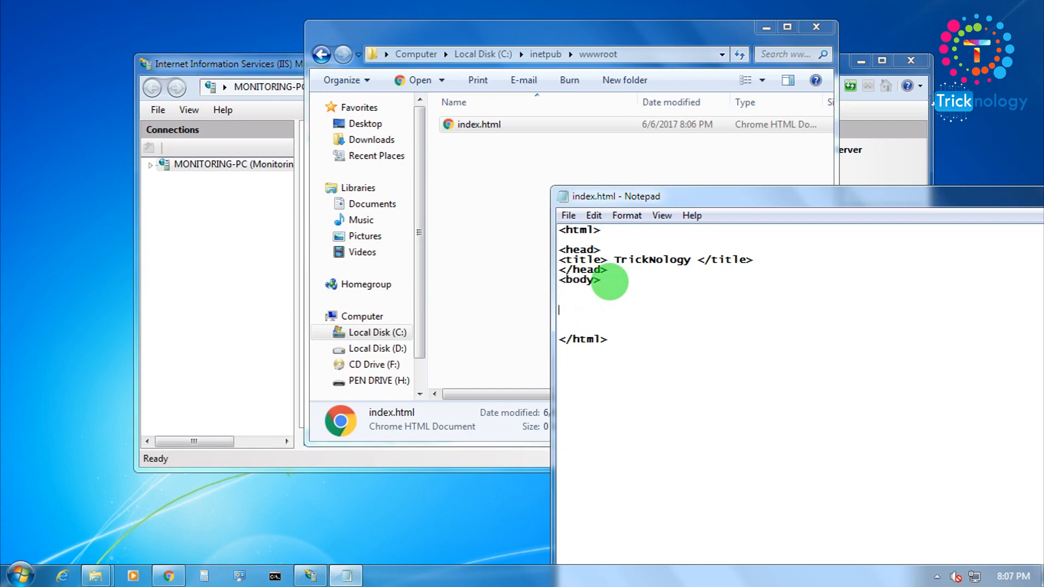
type("</body>")
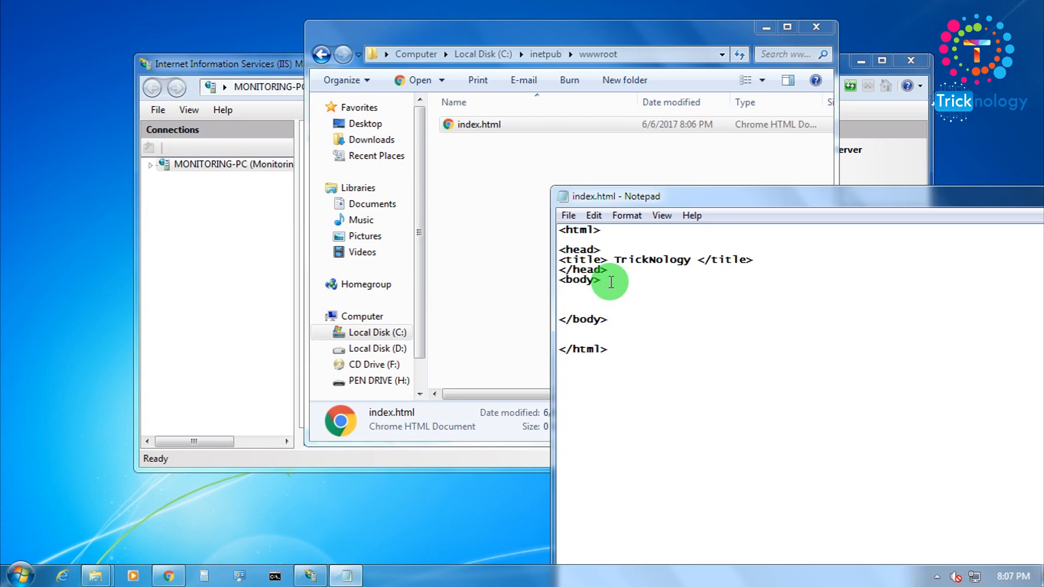
type("Here is m")
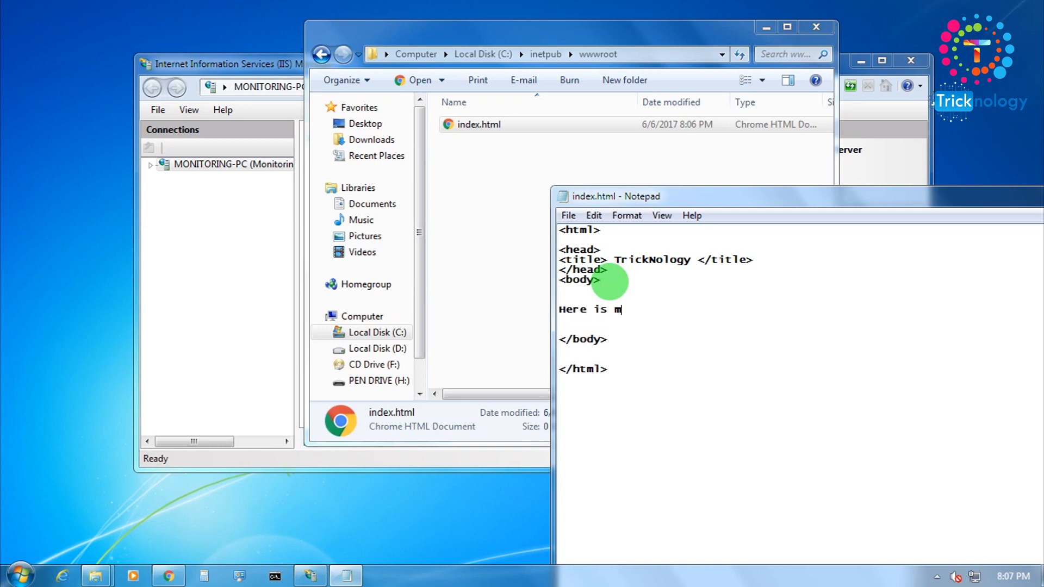
type("y new we")
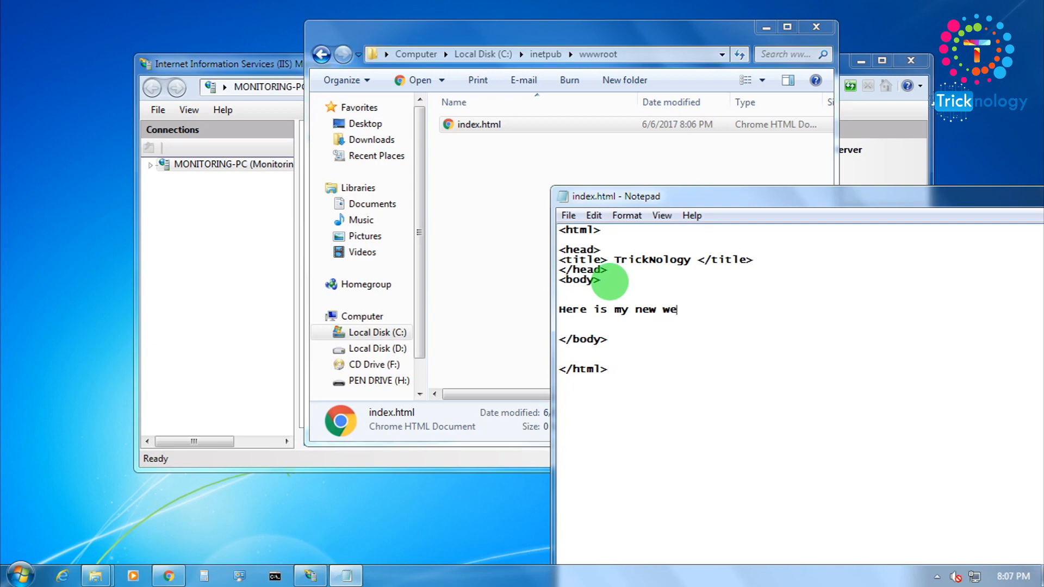
type("bsite wi")
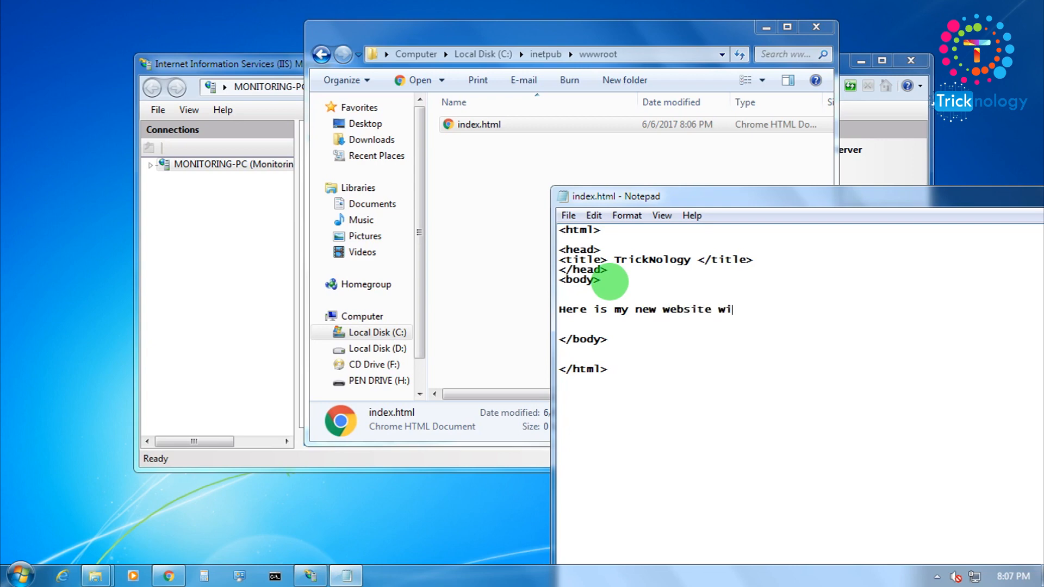
type("thout any sof")
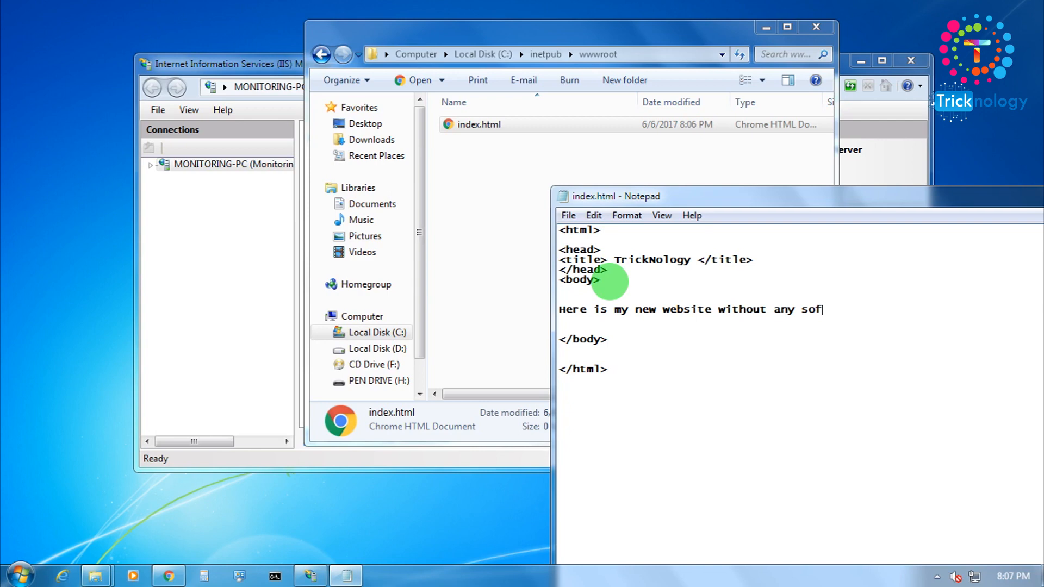
type("twa")
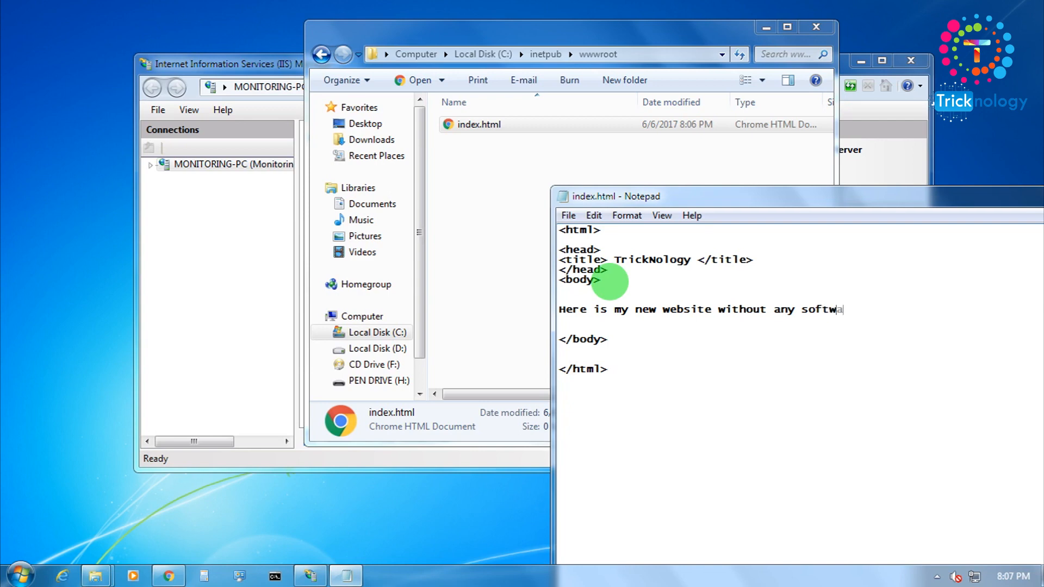
type("re")
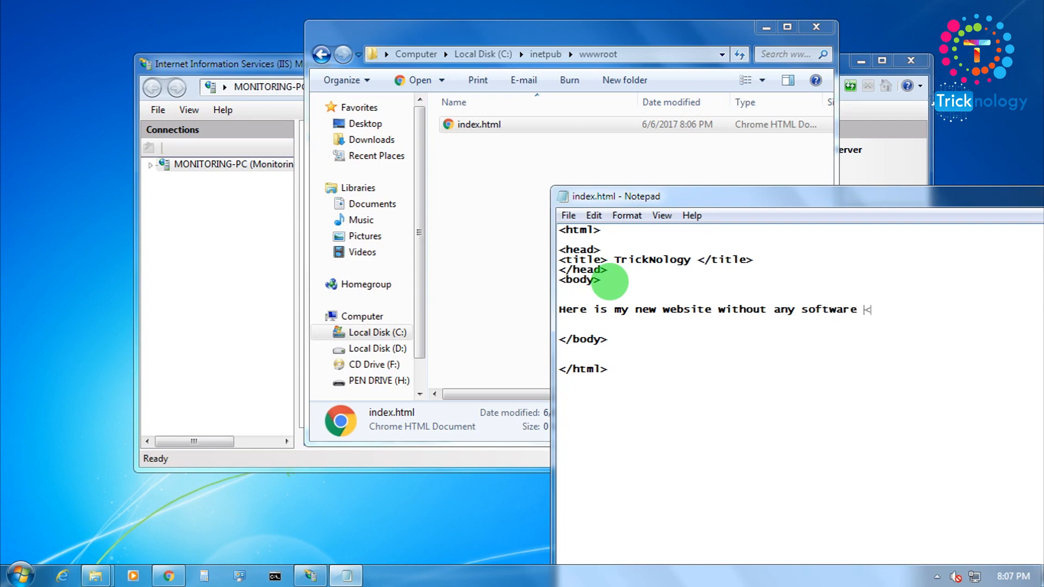
type("</h1>")
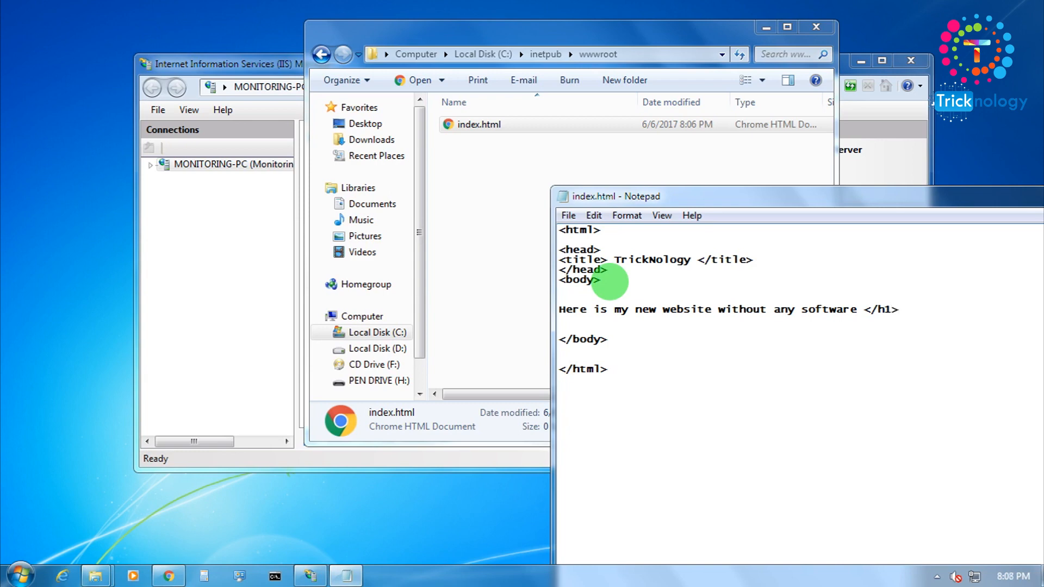
mouse_move(580, 320)
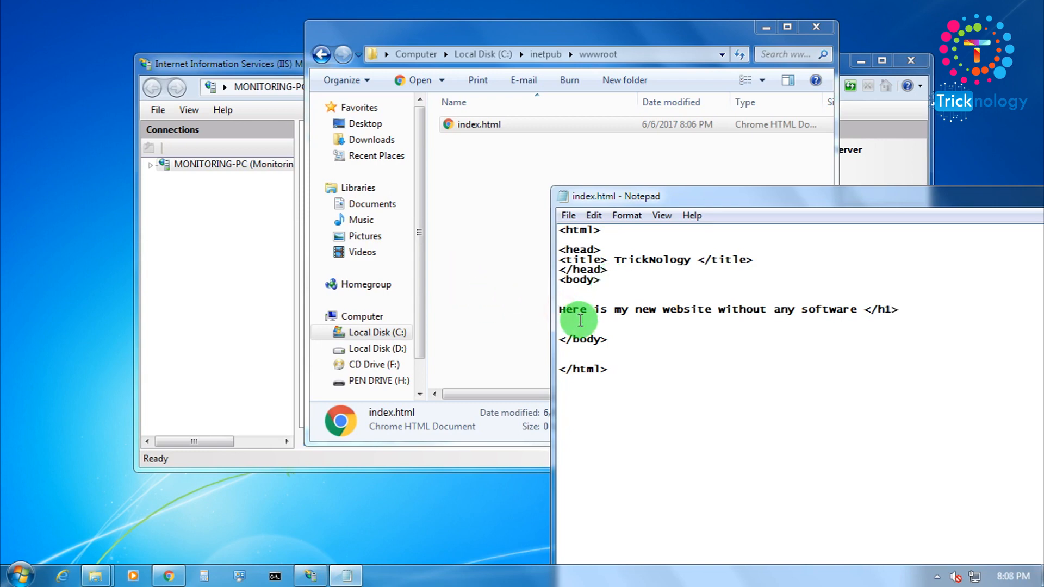
type("<ht")
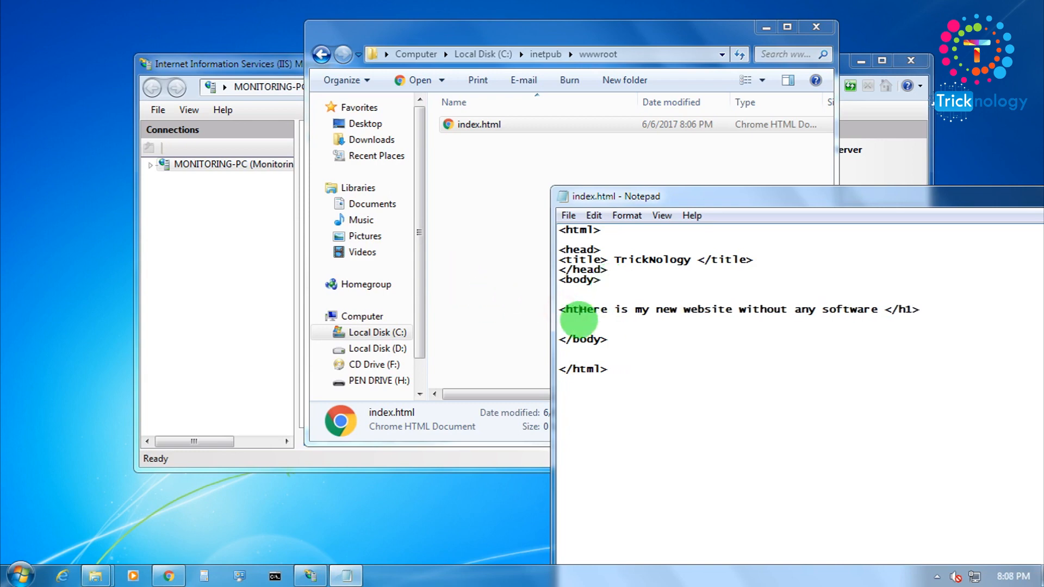
type("1>")
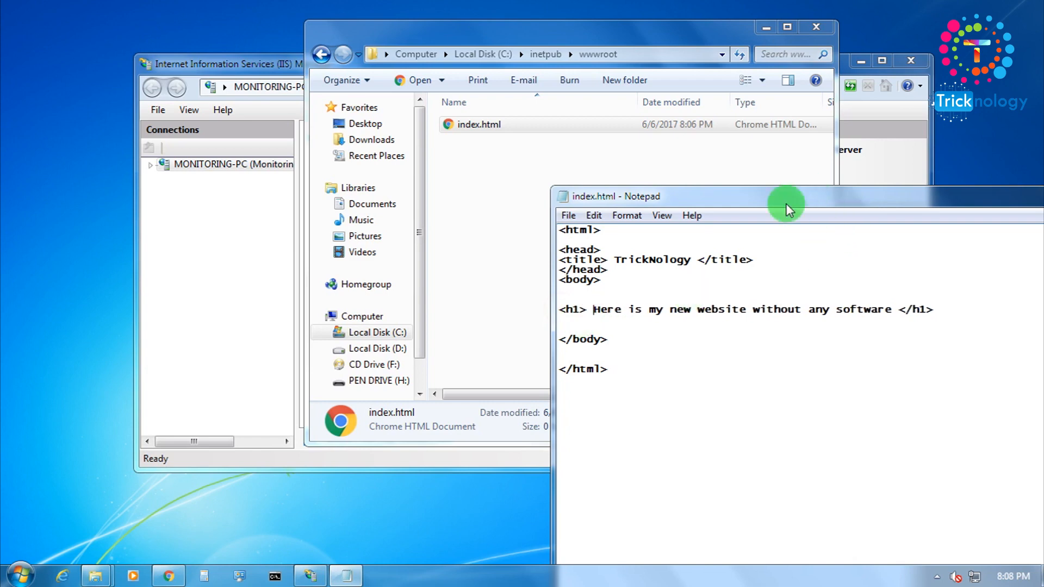
left_click(479, 124)
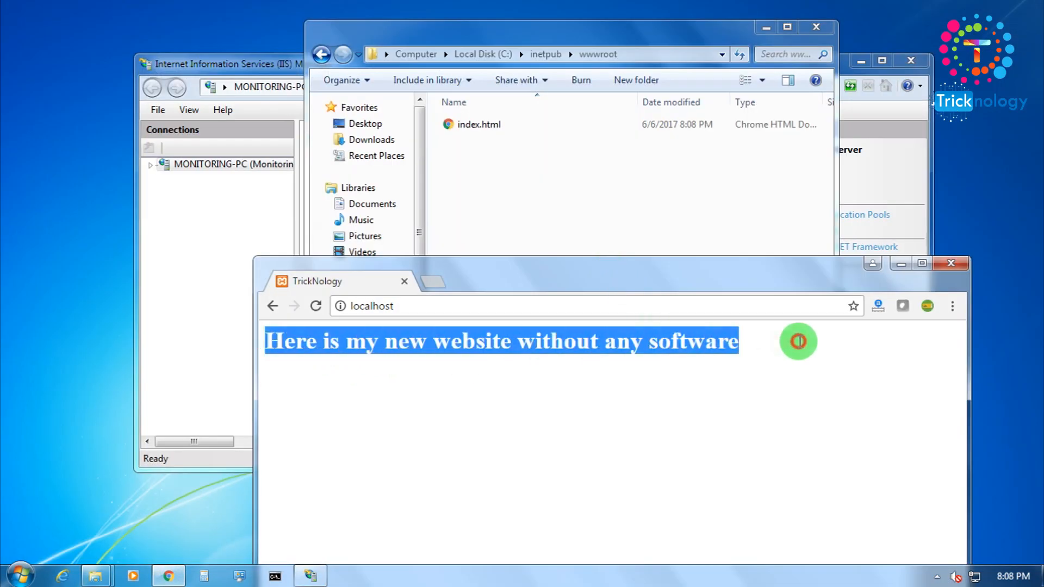
Step: Select the heading text on the localhost TrickNology page in Chrome
left_click(427, 341)
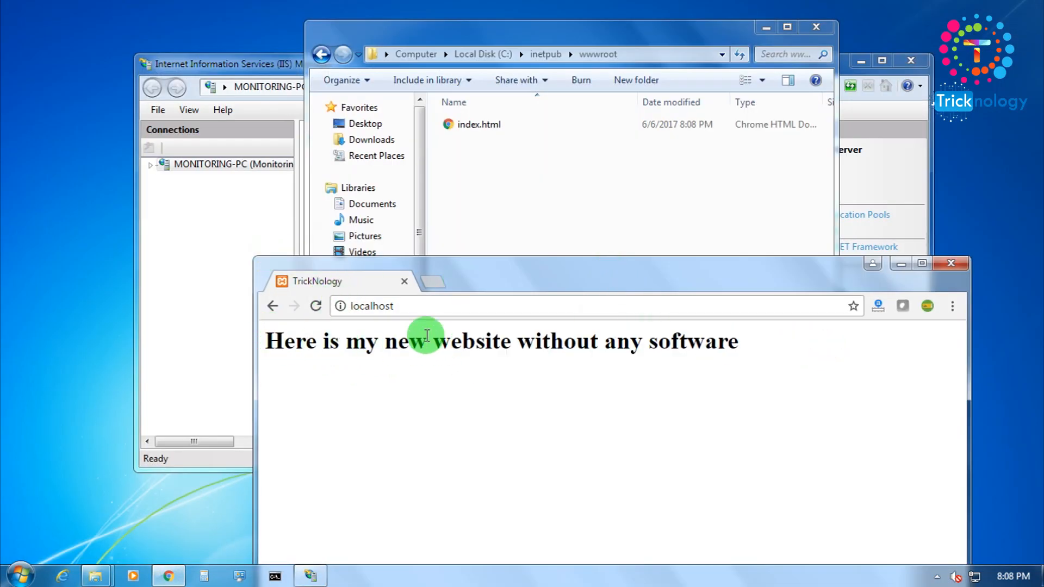
triple_click(426, 341)
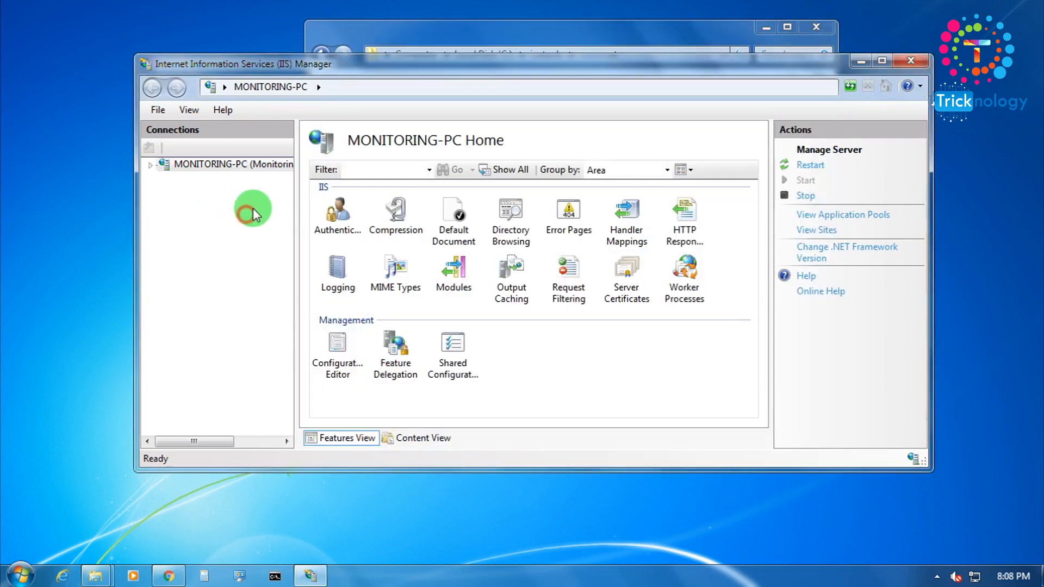
Step: Expand the server node, Stop then Start the web server, and maximize Chrome showing localhost
left_click(151, 163)
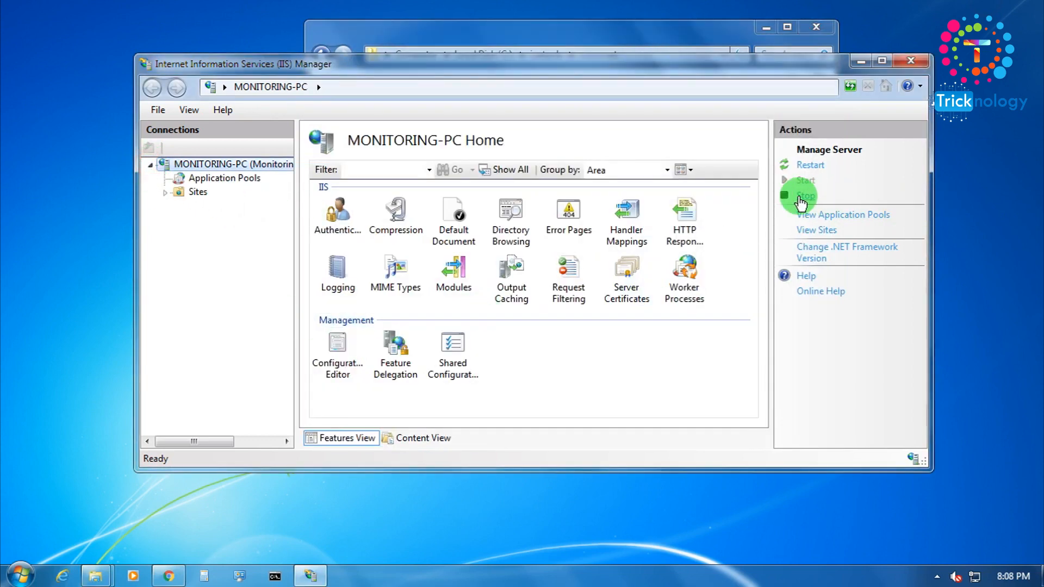
left_click(806, 195)
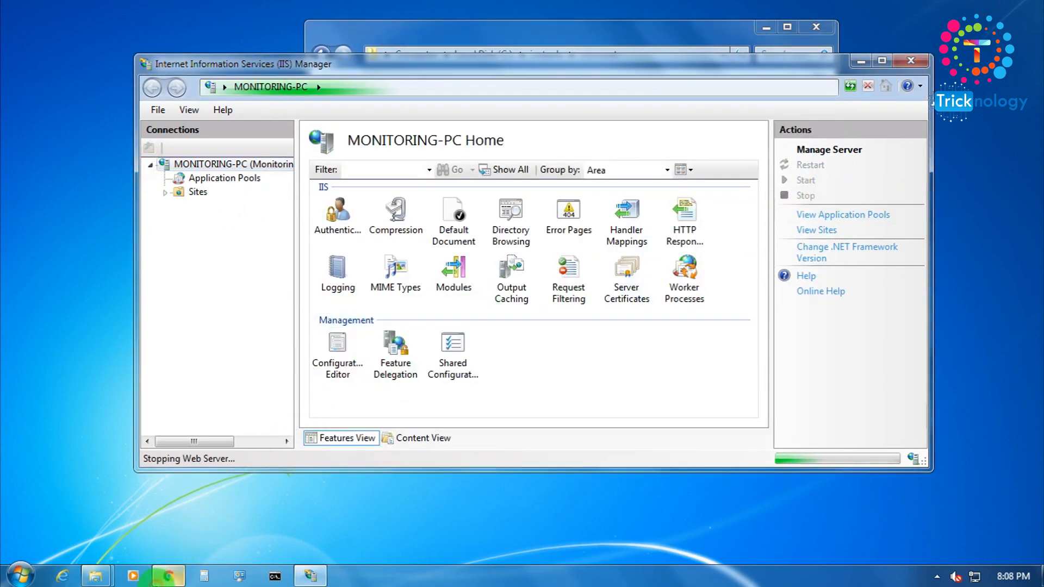
left_click(169, 576)
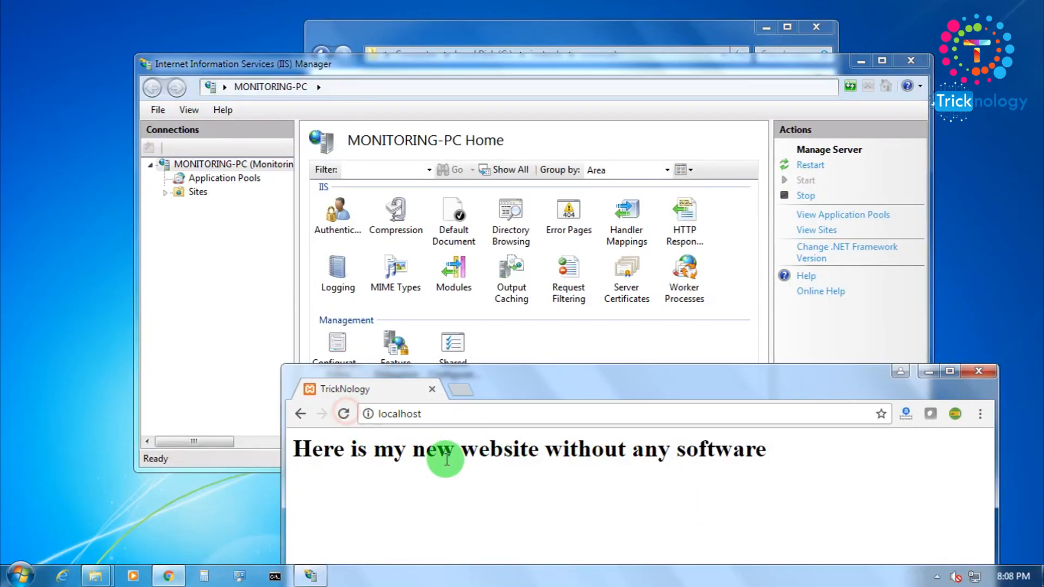
left_click(399, 414)
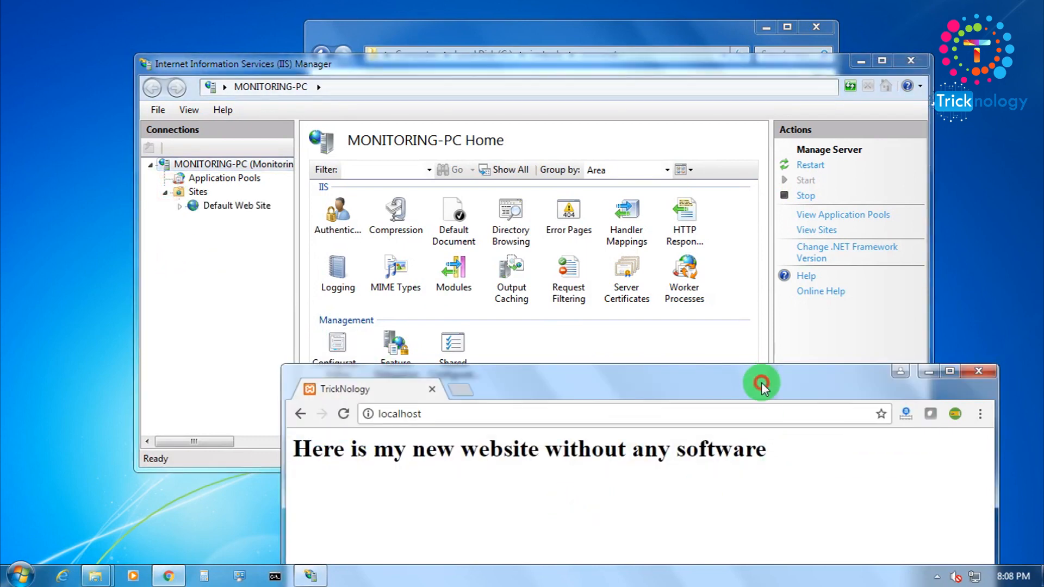
left_click(948, 371)
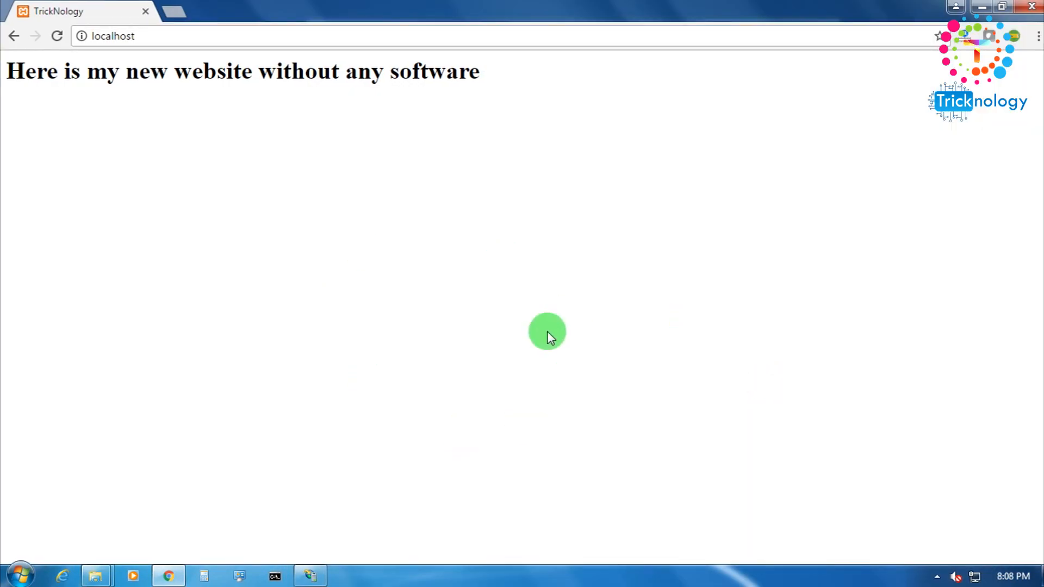